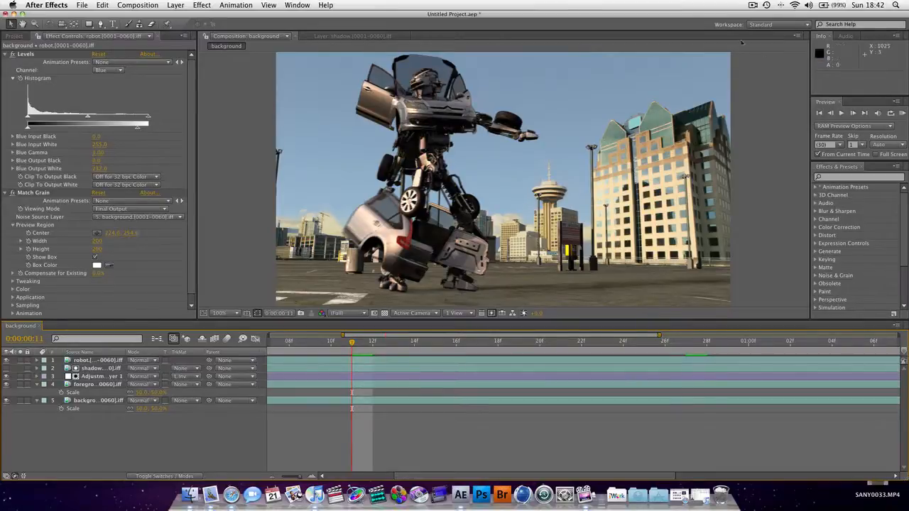
{"action": "mouse_move", "coordinate": [607, 85]}
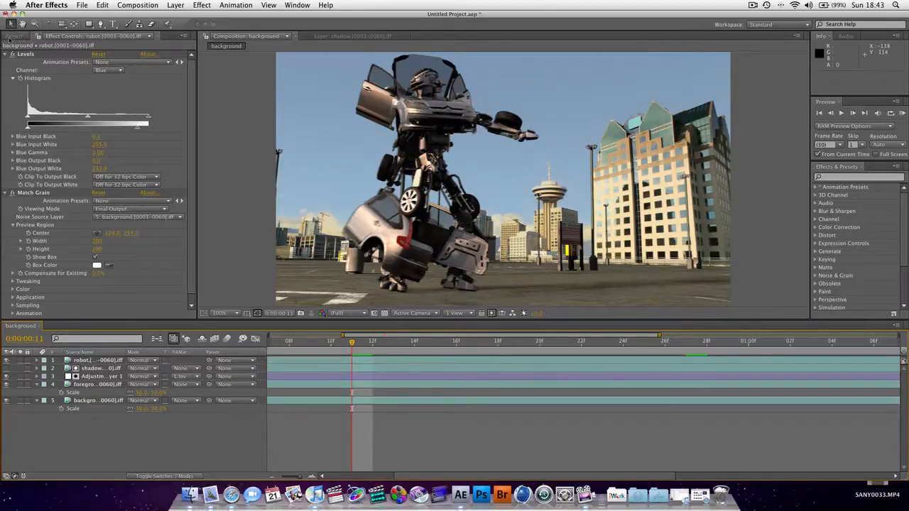
- Start a new empty project, discarding changes to the robot composite project
{"action": "left_click", "coordinate": [82, 6]}
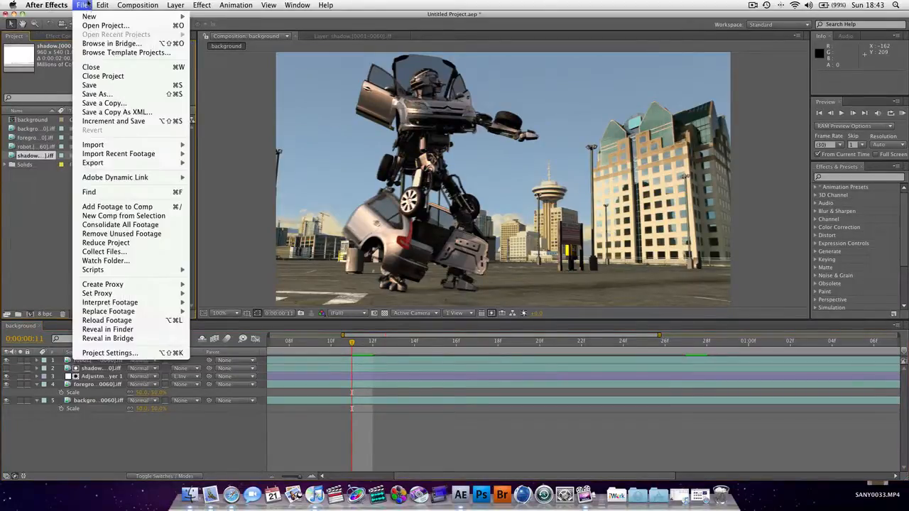
{"action": "mouse_move", "coordinate": [88, 17]}
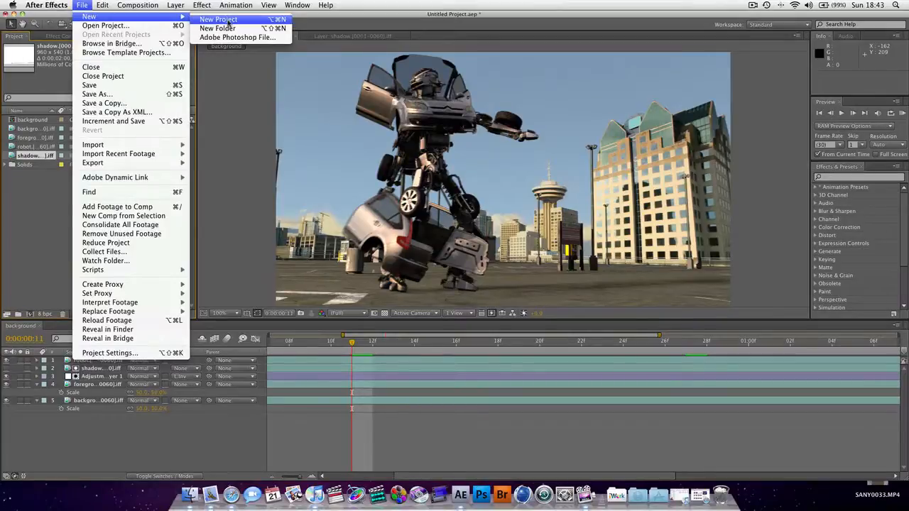
{"action": "left_click", "coordinate": [219, 20]}
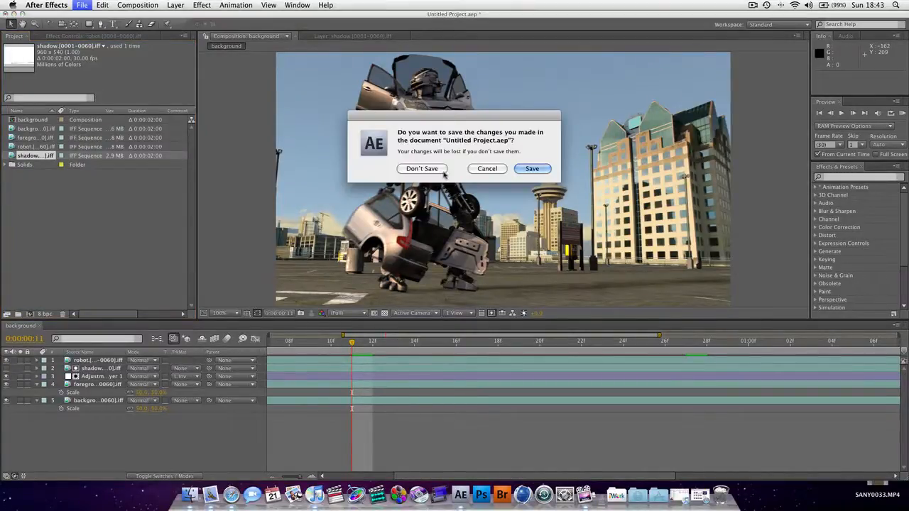
{"action": "left_click", "coordinate": [421, 168]}
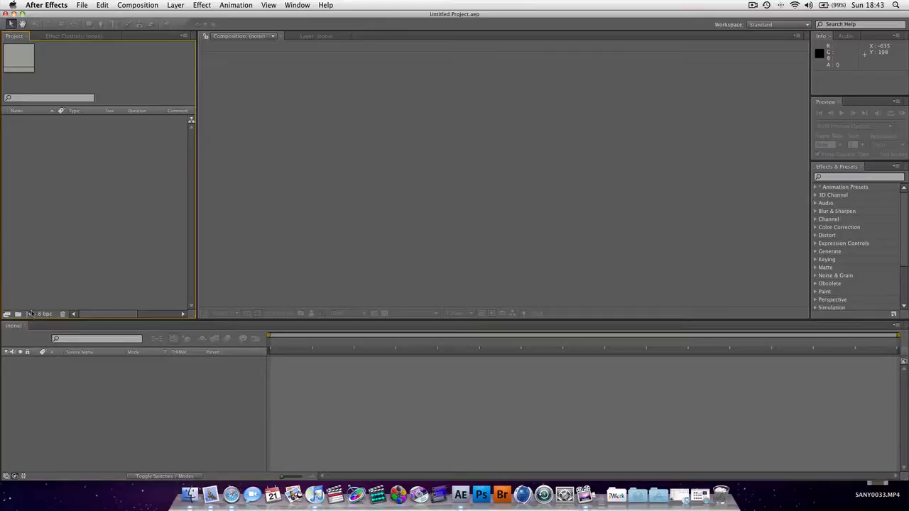
- Import the Lesson02 background frames as separate stills via Import Multiple Files
{"action": "right_click", "coordinate": [99, 213]}
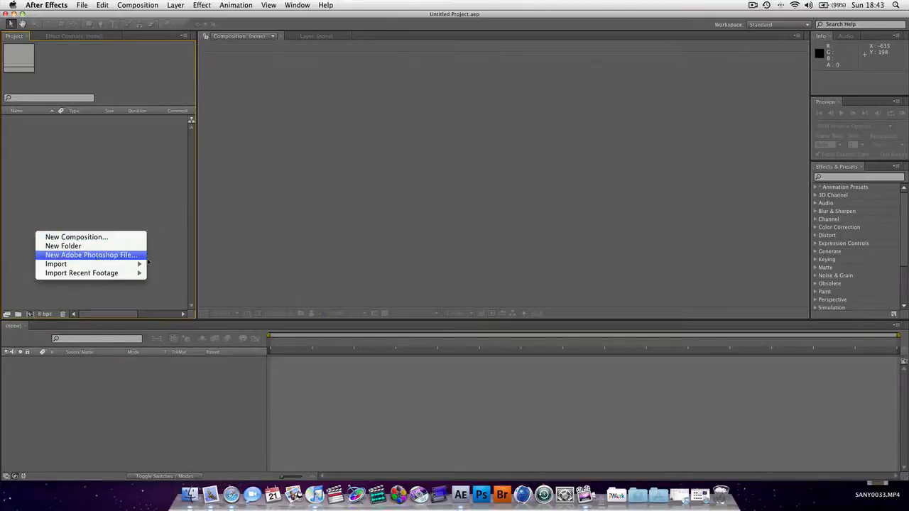
{"action": "left_click", "coordinate": [57, 263]}
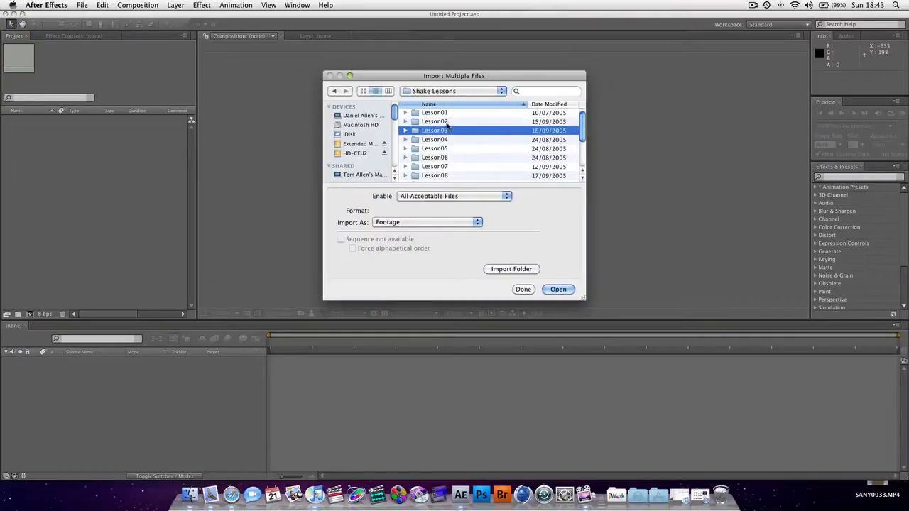
{"action": "double_click", "coordinate": [434, 122]}
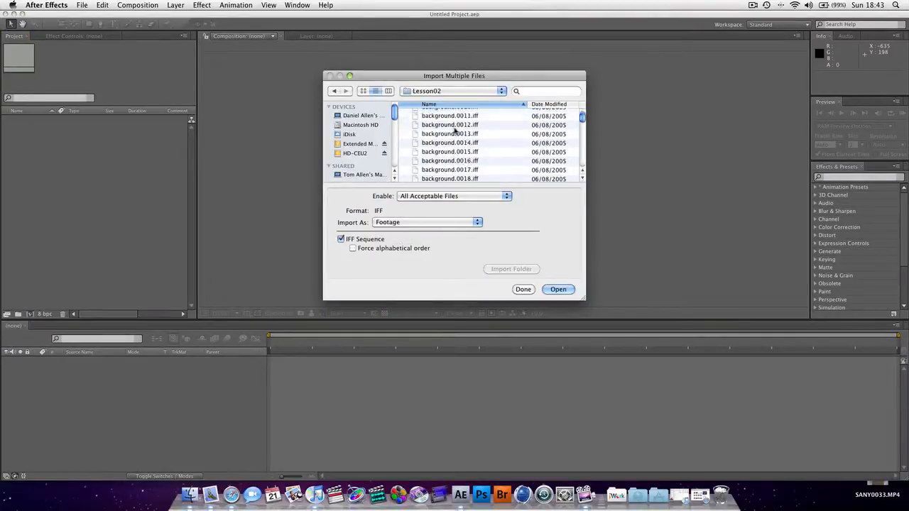
{"action": "scroll", "scroll_direction": "down", "scroll_amount": 3}
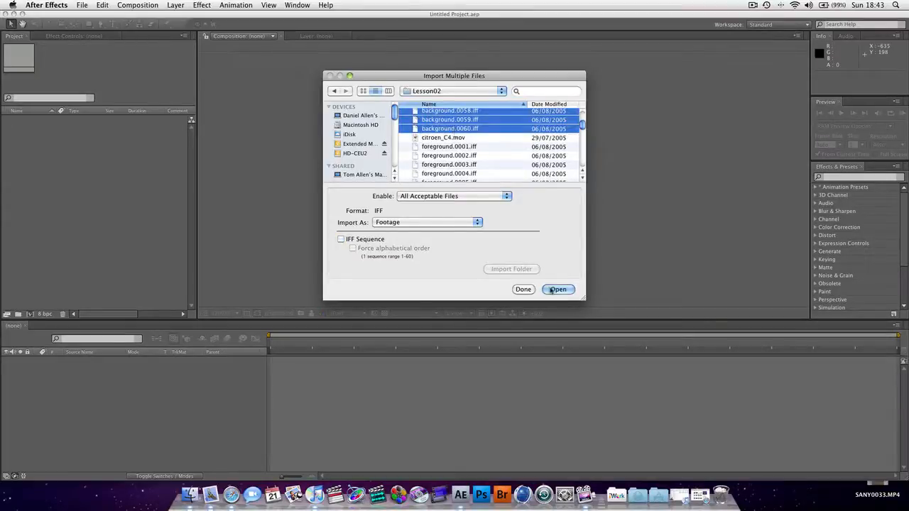
{"action": "left_click", "coordinate": [558, 289]}
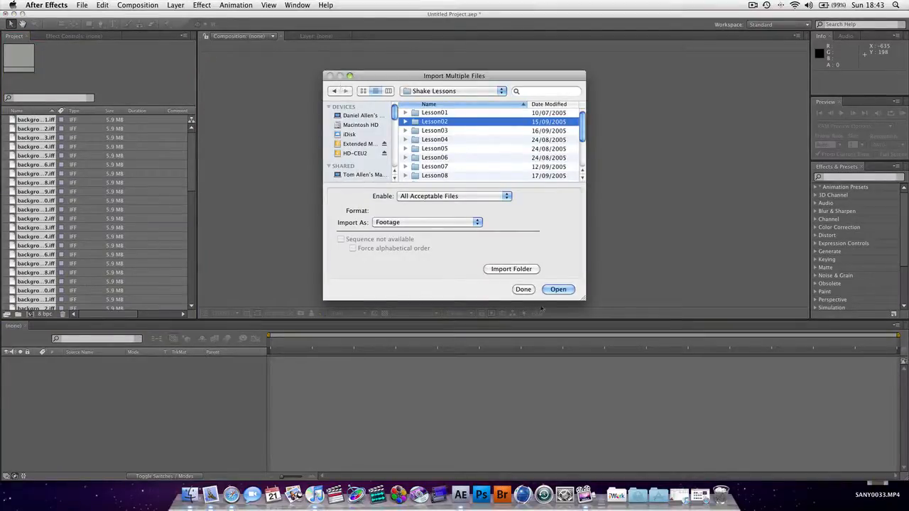
{"action": "left_click", "coordinate": [522, 289]}
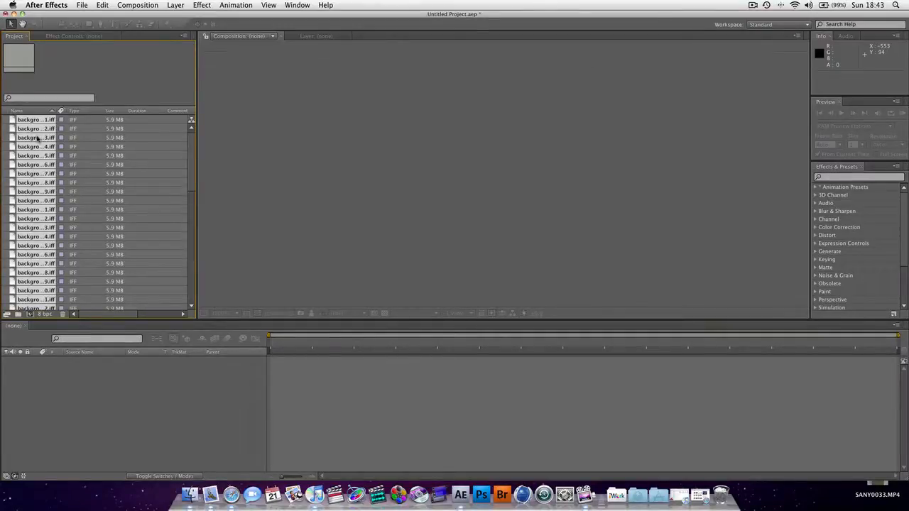
- Scroll the Project panel through the imported background stills
{"action": "scroll", "scroll_direction": "down", "scroll_amount": 3}
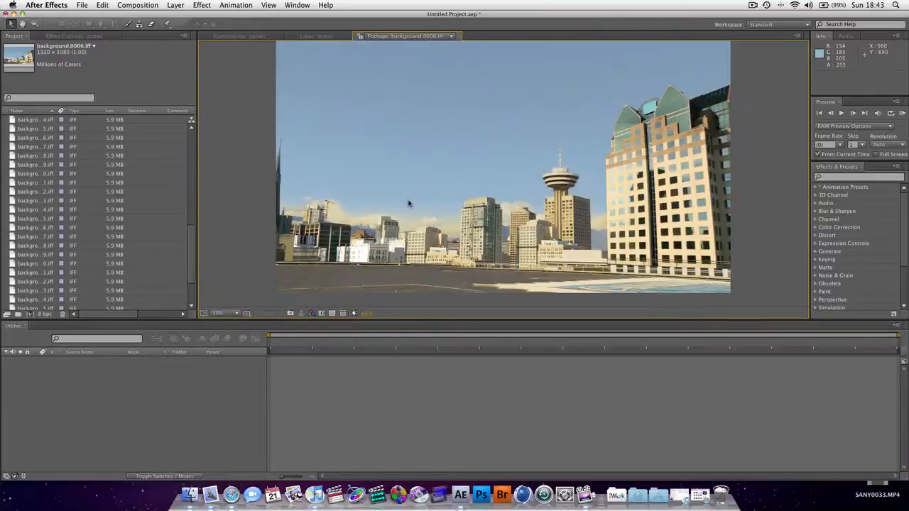
{"action": "mouse_move", "coordinate": [491, 216]}
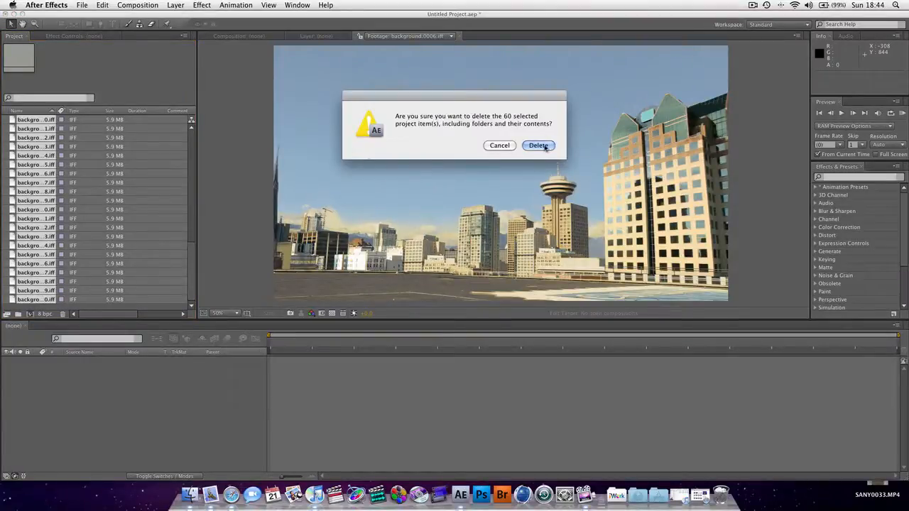
- Delete the 60 stills and re-import background0001.tiff from Lesson02 as an IFF sequence
{"action": "left_click", "coordinate": [538, 145]}
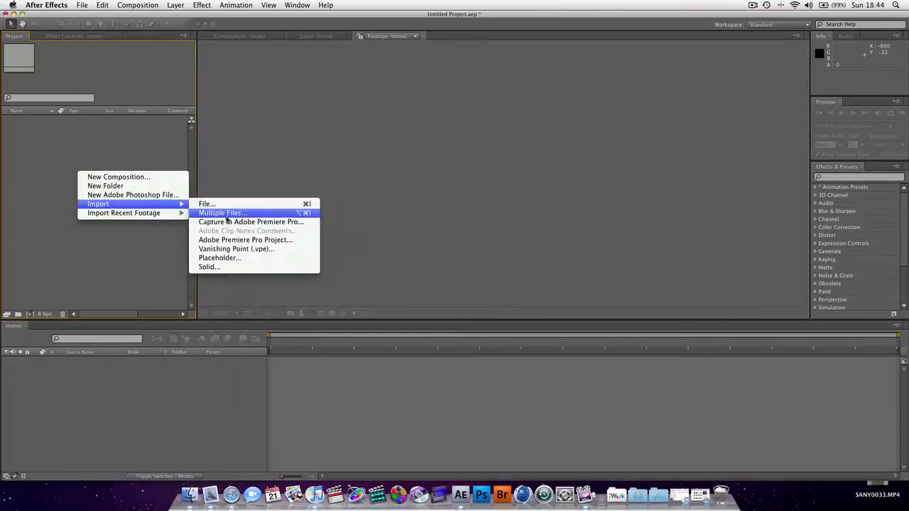
{"action": "left_click", "coordinate": [222, 213]}
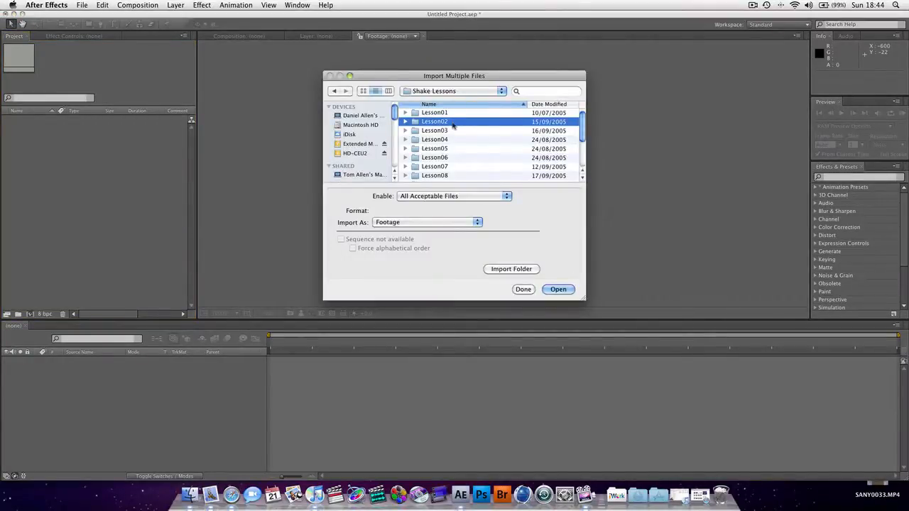
{"action": "double_click", "coordinate": [434, 122]}
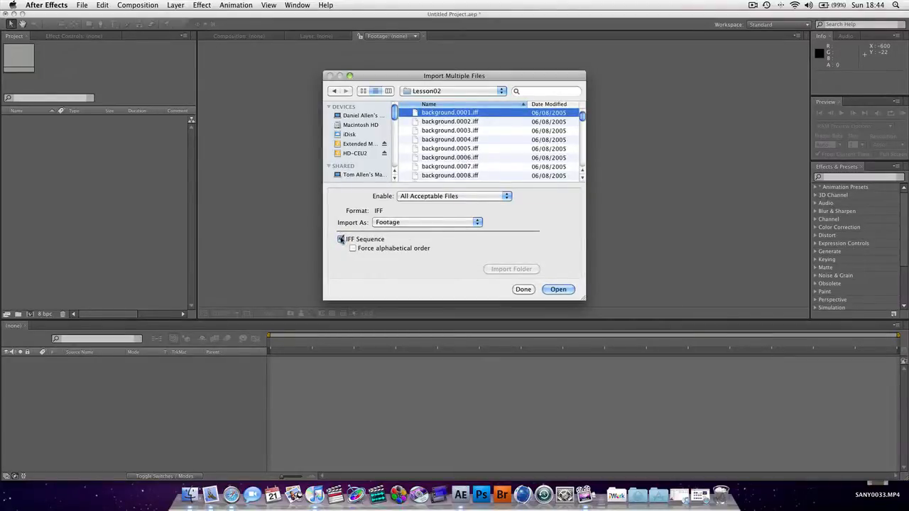
{"action": "left_click", "coordinate": [341, 239]}
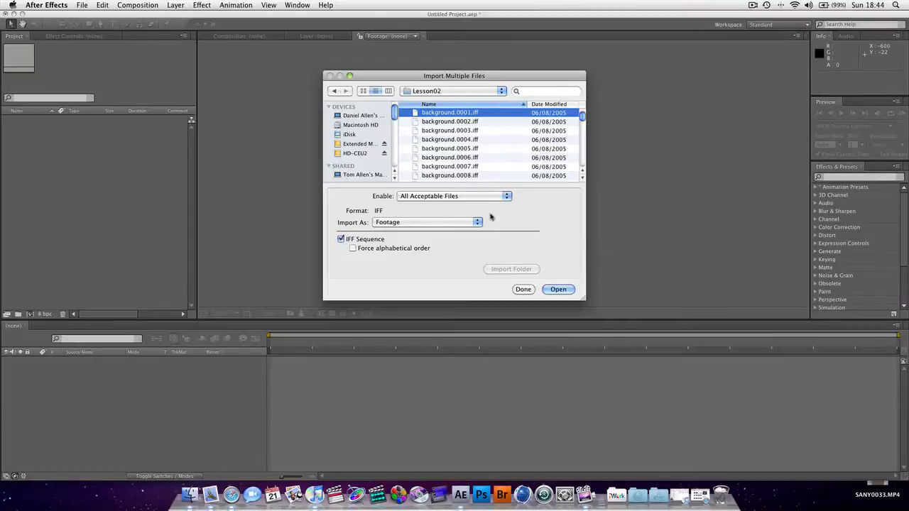
{"action": "scroll", "scroll_direction": "down", "scroll_amount": 3}
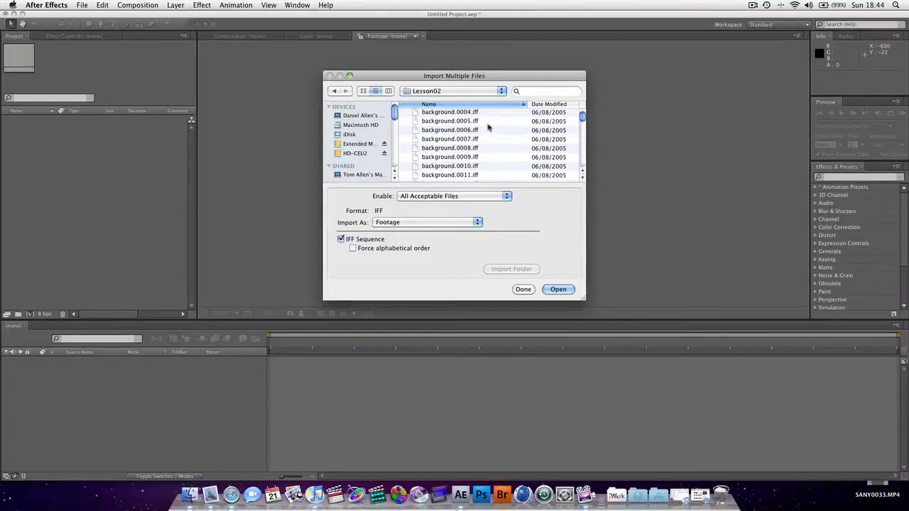
{"action": "scroll", "scroll_direction": "down", "scroll_amount": 3}
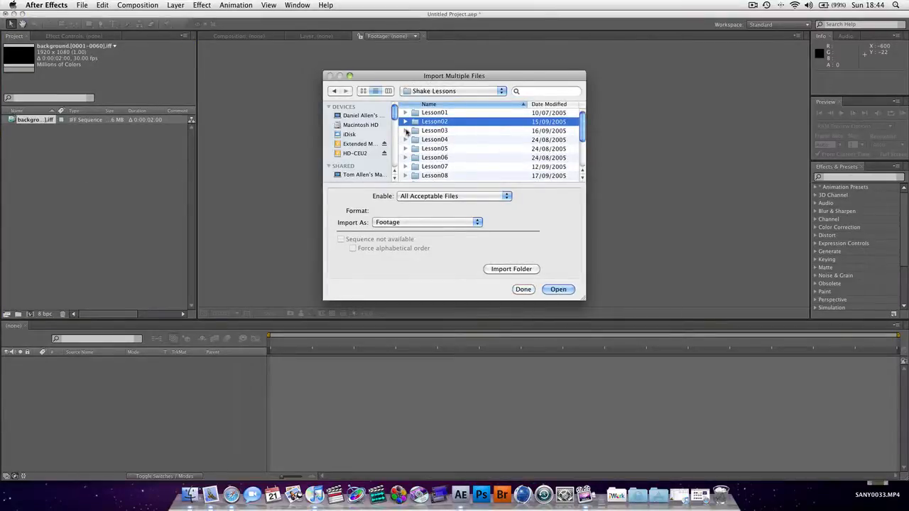
- Import the foreground sequence from Lesson02 with Straight alpha
{"action": "double_click", "coordinate": [434, 122]}
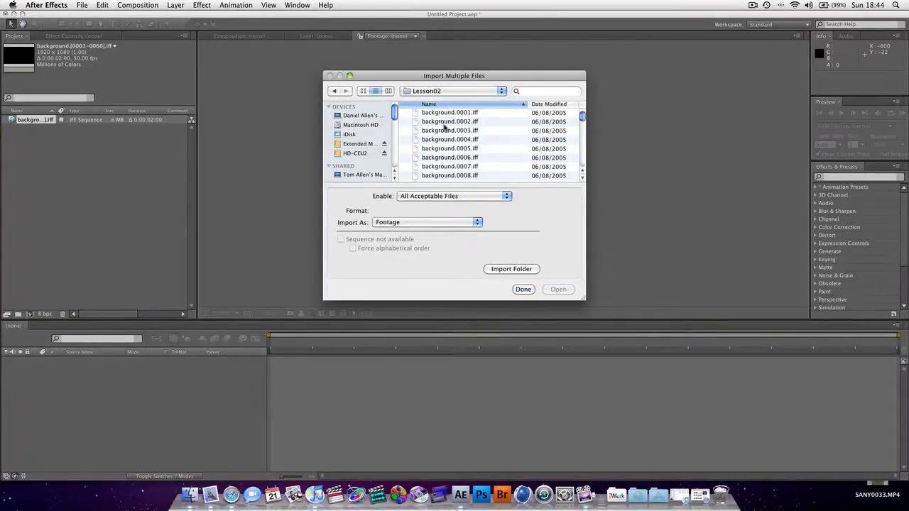
{"action": "scroll", "scroll_direction": "down", "scroll_amount": 3}
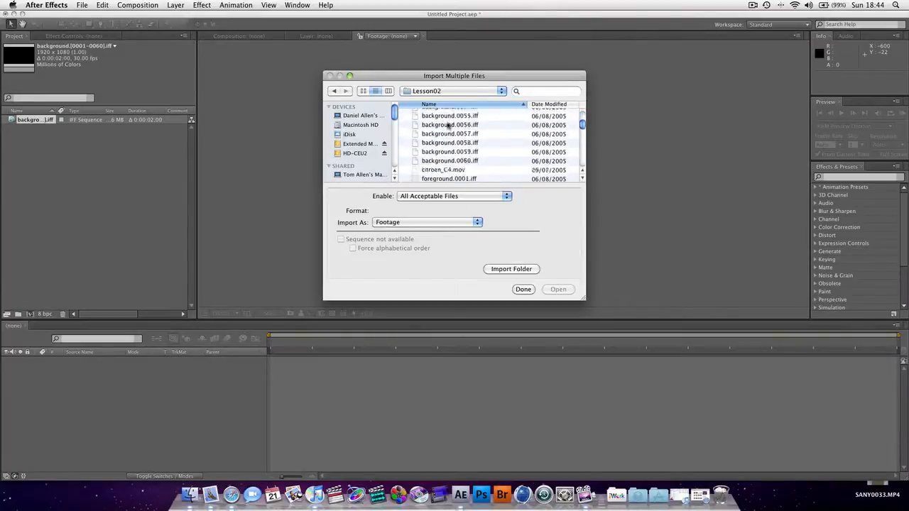
{"action": "scroll", "scroll_direction": "down", "scroll_amount": 3}
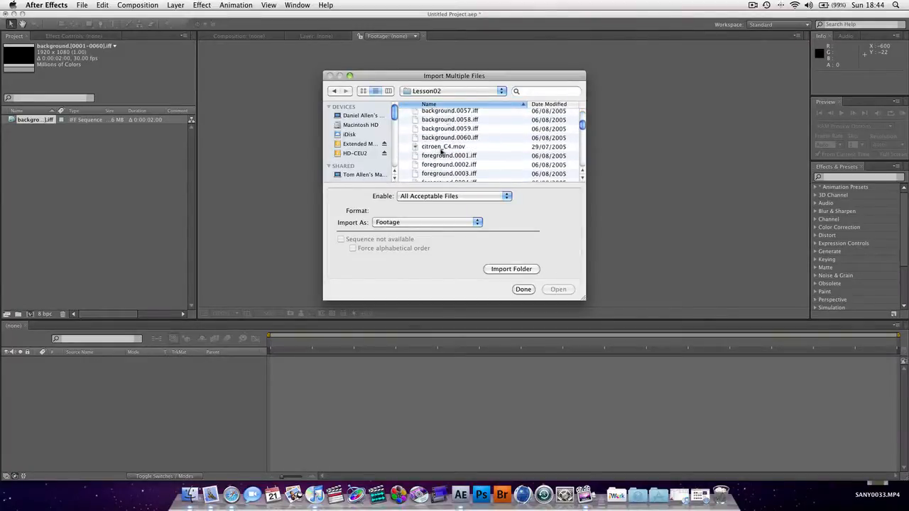
{"action": "left_click", "coordinate": [448, 155]}
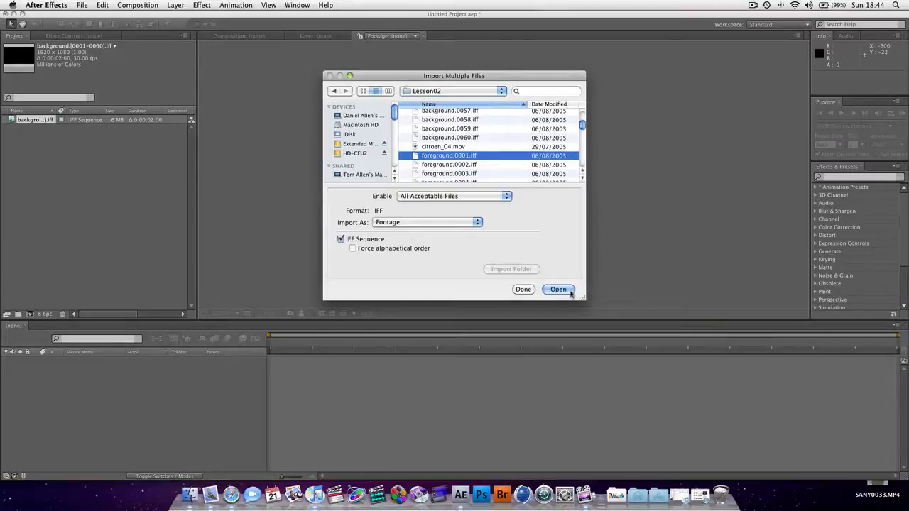
{"action": "left_click", "coordinate": [558, 290]}
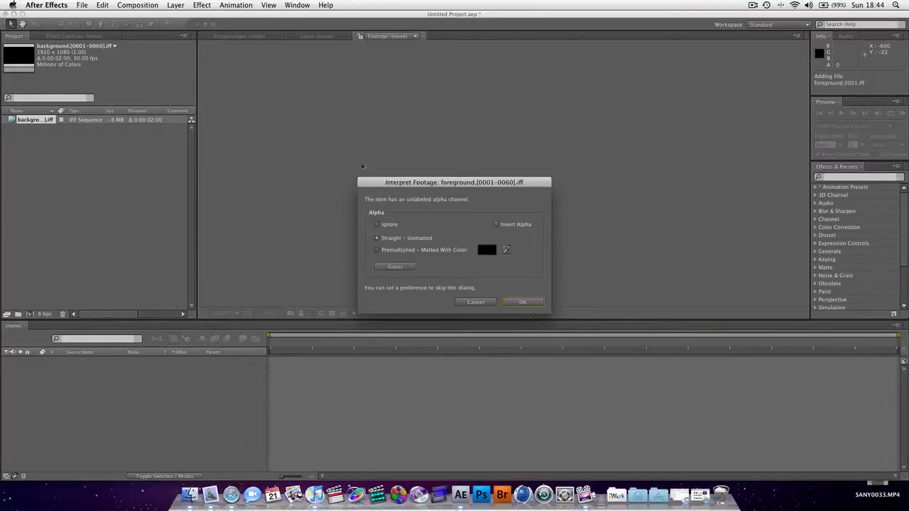
{"action": "mouse_move", "coordinate": [500, 293]}
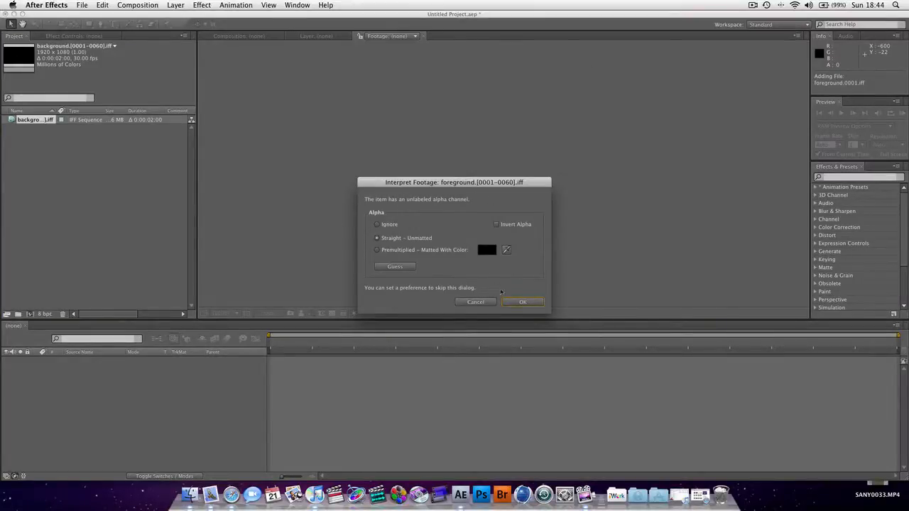
{"action": "left_click", "coordinate": [522, 301]}
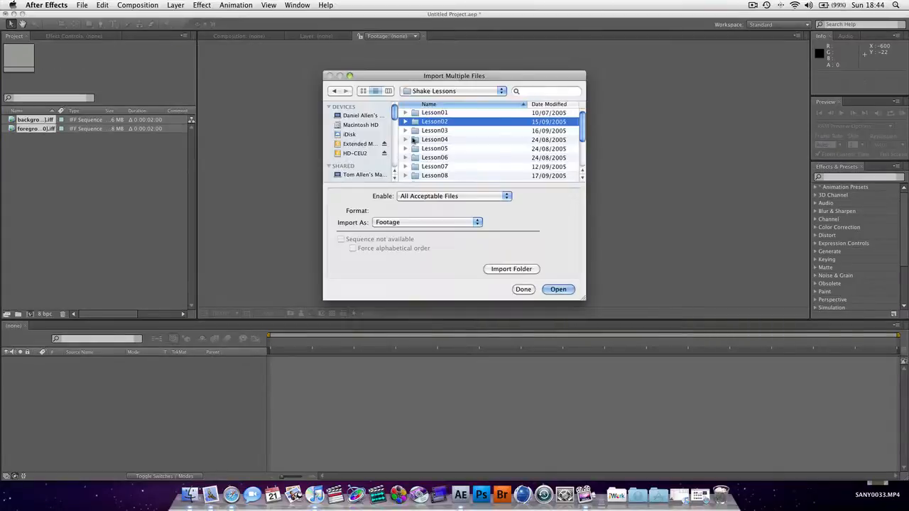
- Import the robot sequence from Lesson02 with Straight alpha
{"action": "double_click", "coordinate": [434, 123]}
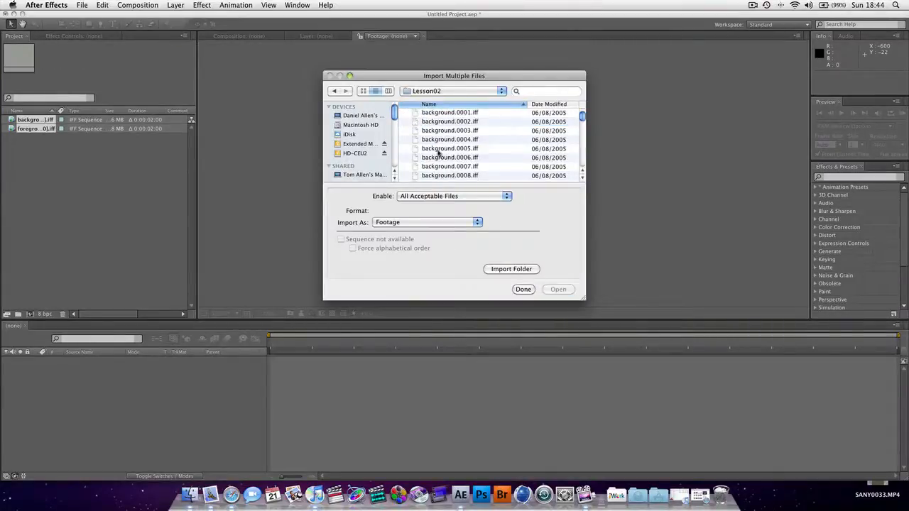
{"action": "scroll", "scroll_direction": "down", "scroll_amount": 3}
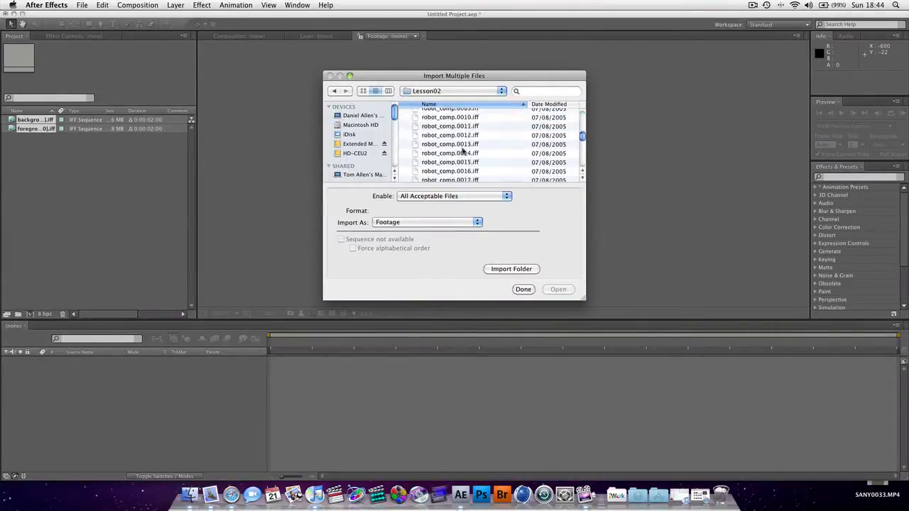
{"action": "scroll", "scroll_direction": "down", "scroll_amount": 3}
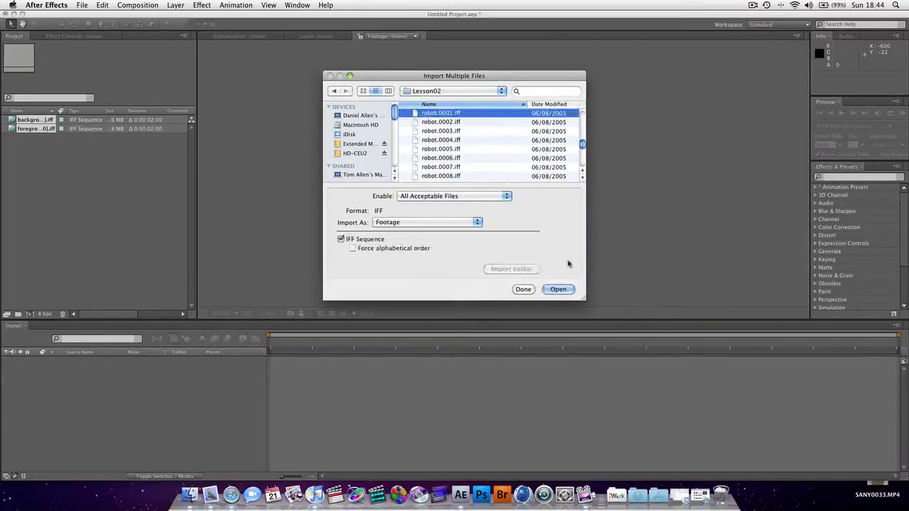
{"action": "left_click", "coordinate": [558, 290]}
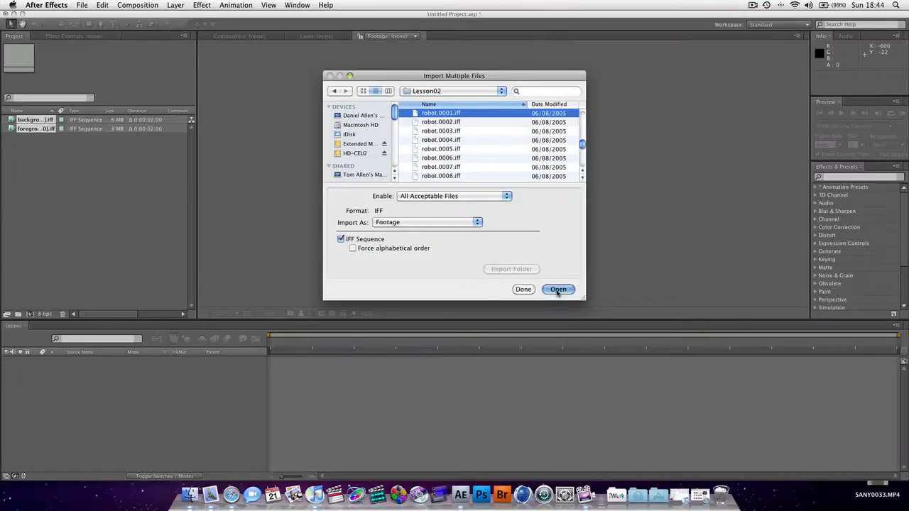
{"action": "left_click", "coordinate": [558, 290]}
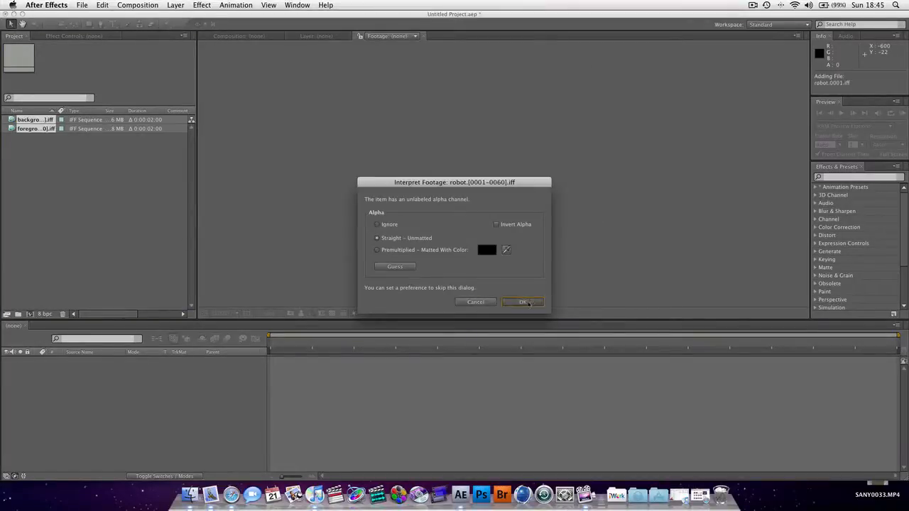
{"action": "left_click", "coordinate": [523, 301]}
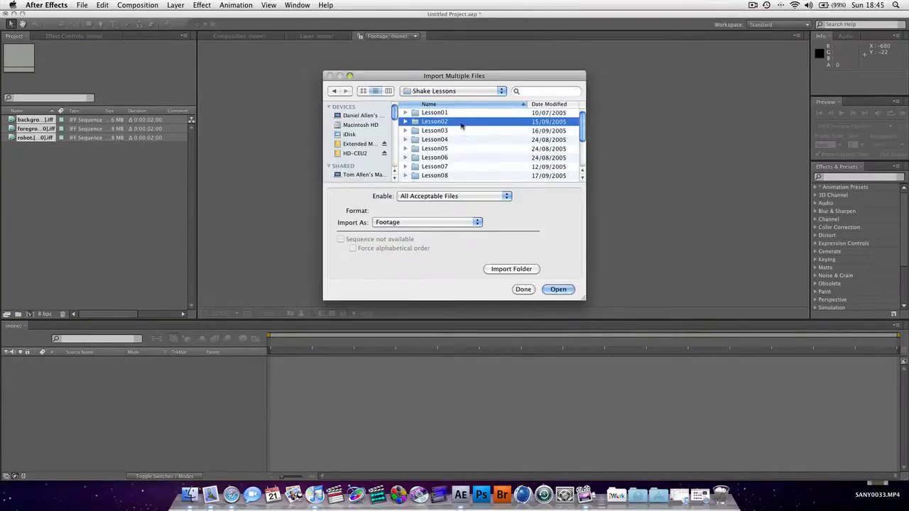
- Import the shadow sequence and preview the robot footage over black
{"action": "double_click", "coordinate": [434, 122]}
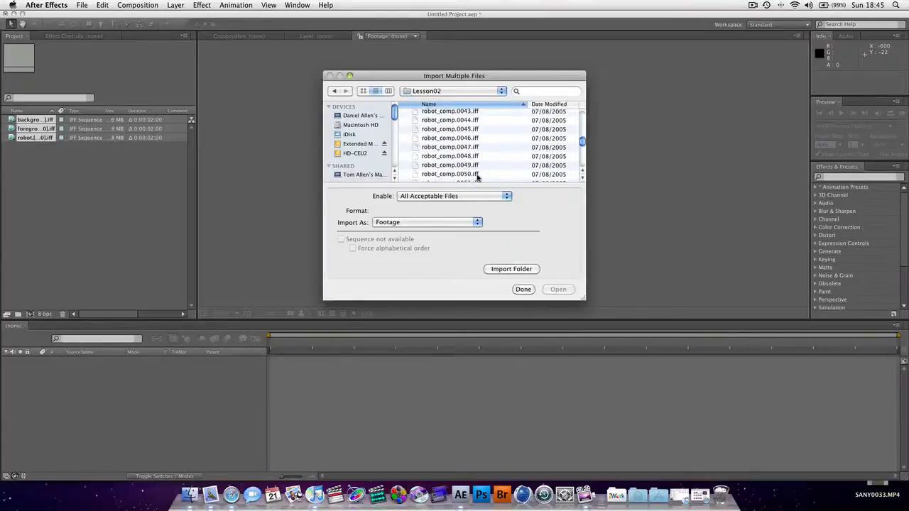
{"action": "scroll", "scroll_direction": "up", "scroll_amount": 3}
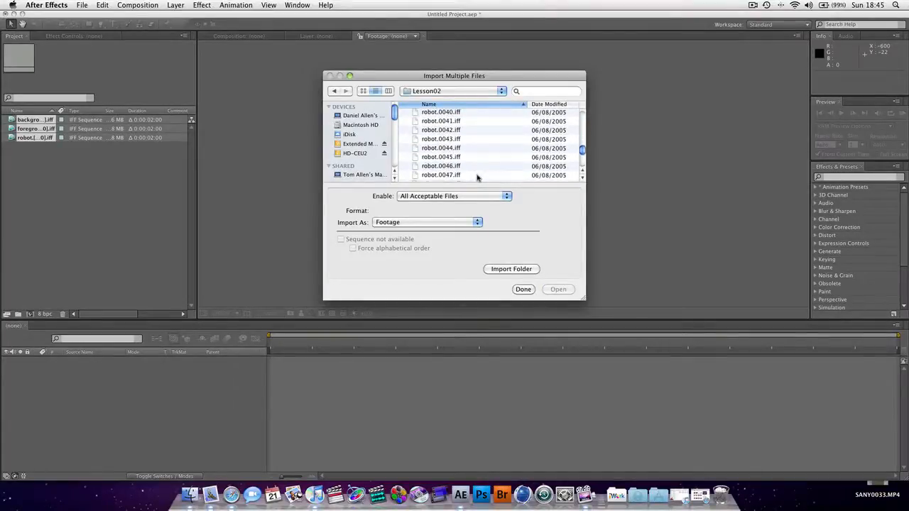
{"action": "scroll", "scroll_direction": "down", "scroll_amount": 3}
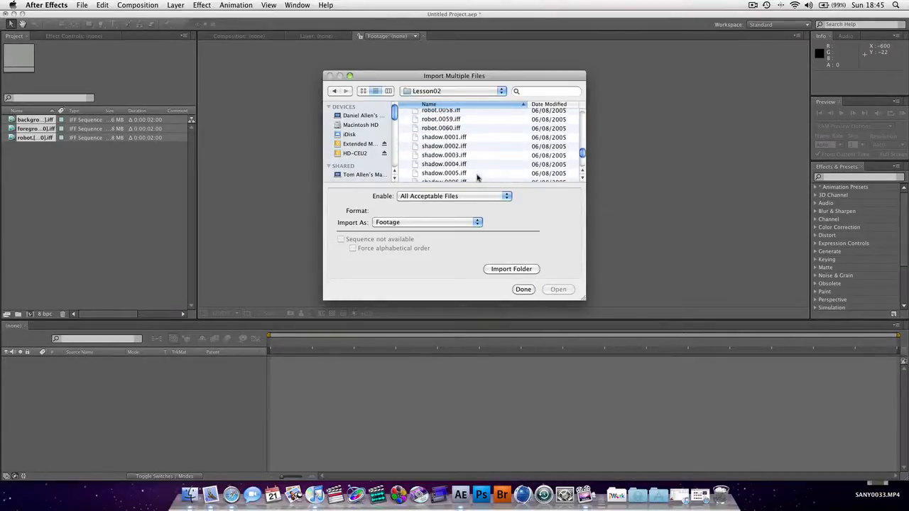
{"action": "left_click", "coordinate": [443, 136]}
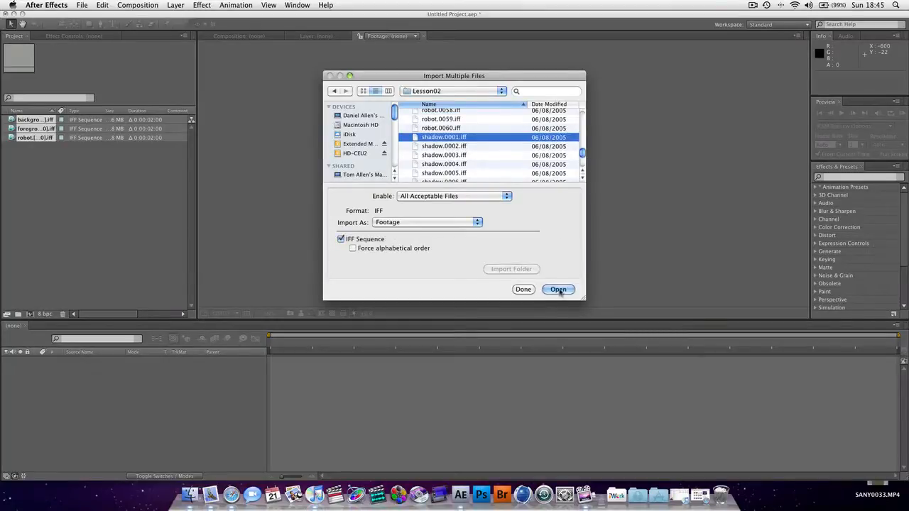
{"action": "left_click", "coordinate": [558, 290]}
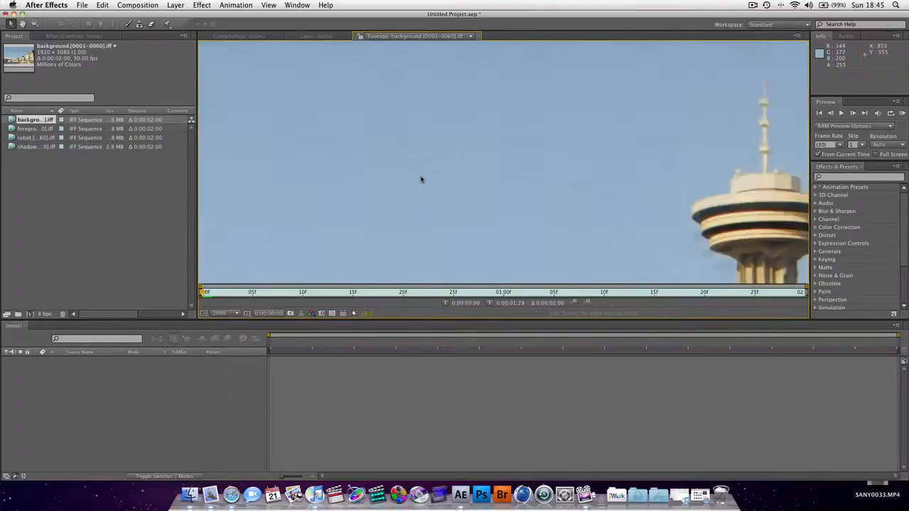
{"action": "left_click", "coordinate": [224, 314]}
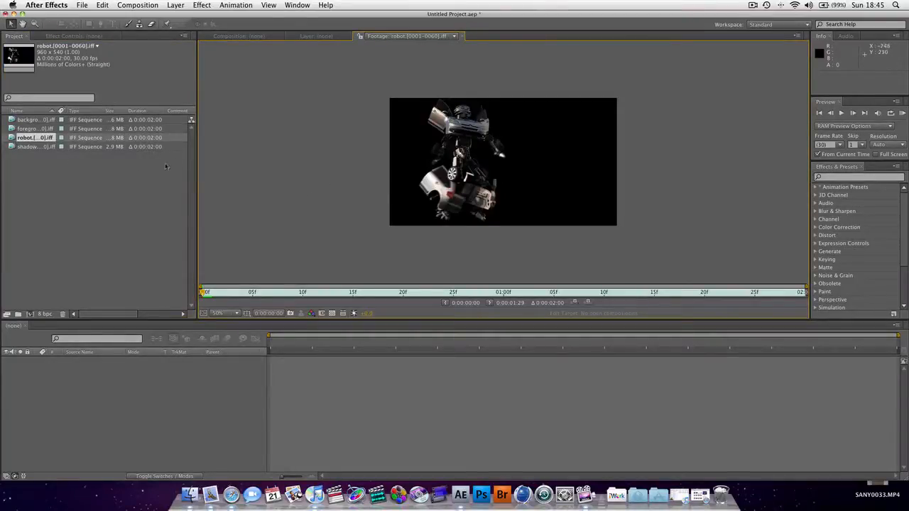
{"action": "left_click", "coordinate": [752, 5]}
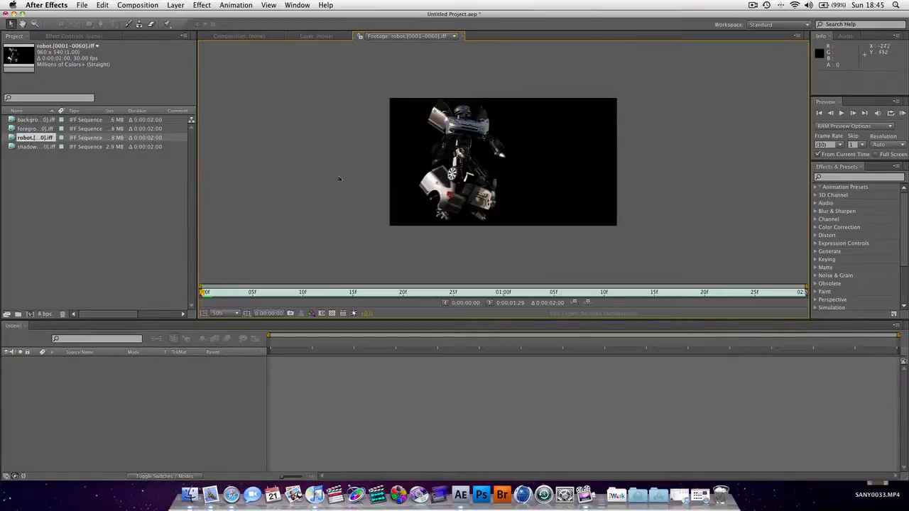
{"action": "mouse_move", "coordinate": [257, 176]}
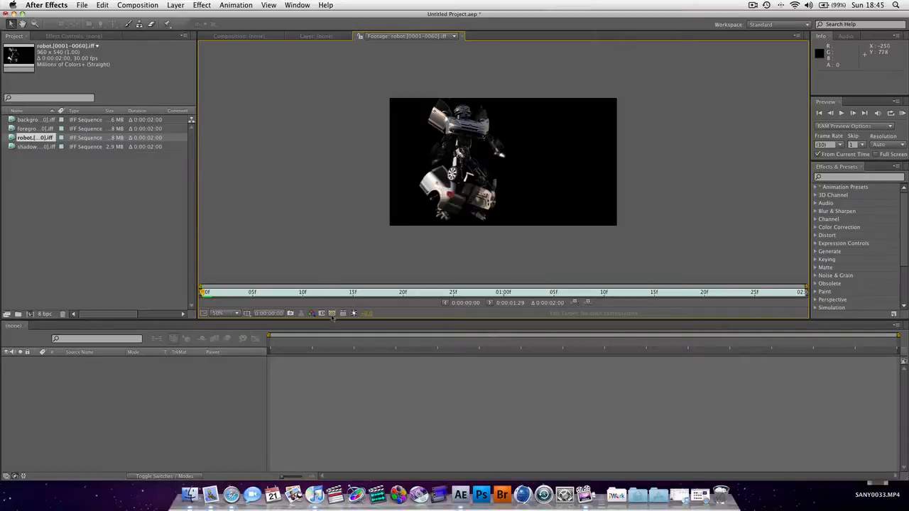
{"action": "mouse_move", "coordinate": [352, 314]}
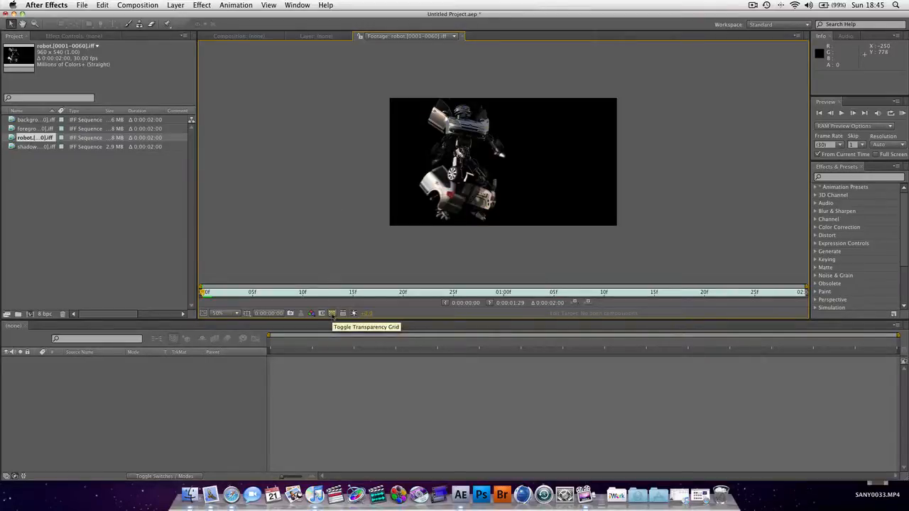
- Show robot transparency and create a single composition from the four selected sequences
{"action": "left_click", "coordinate": [332, 314]}
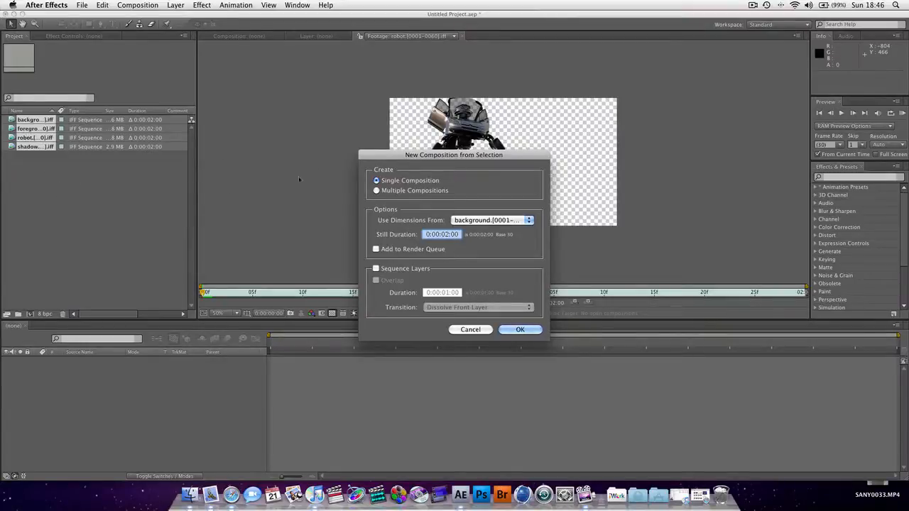
{"action": "mouse_move", "coordinate": [497, 321]}
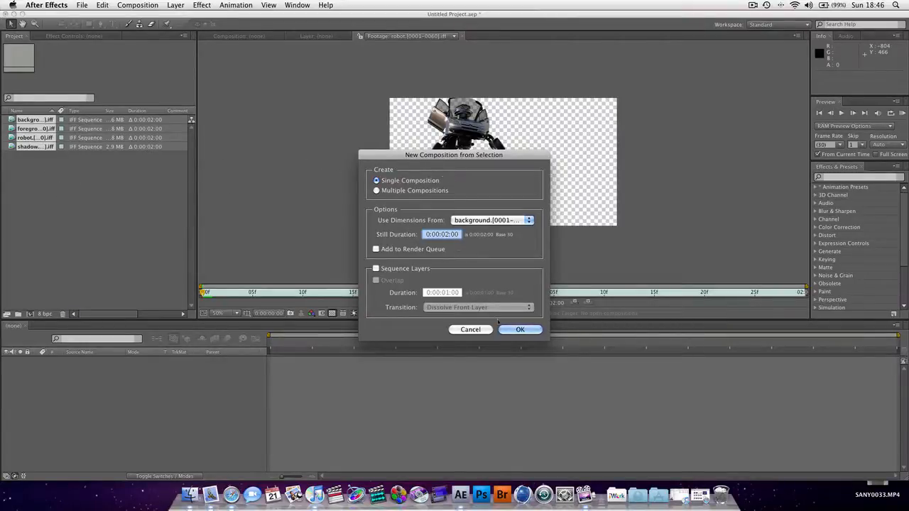
{"action": "left_click", "coordinate": [520, 329]}
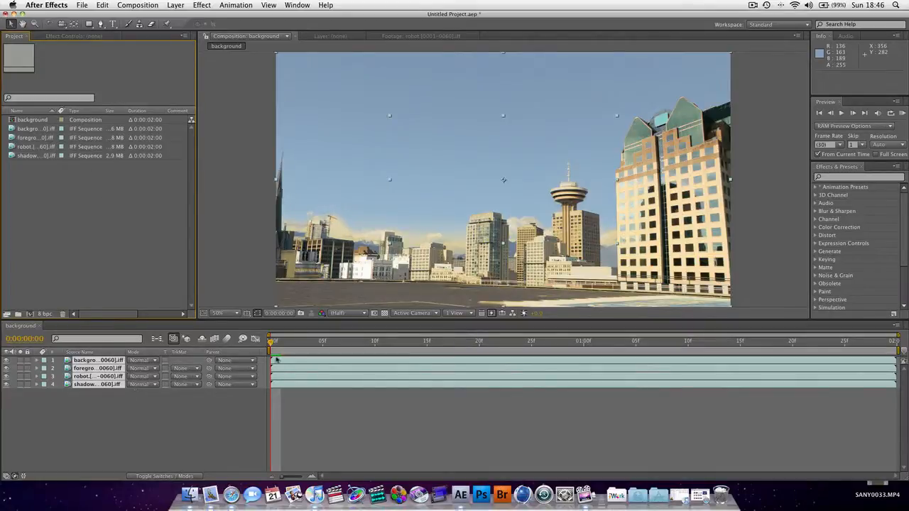
{"action": "mouse_move", "coordinate": [227, 360]}
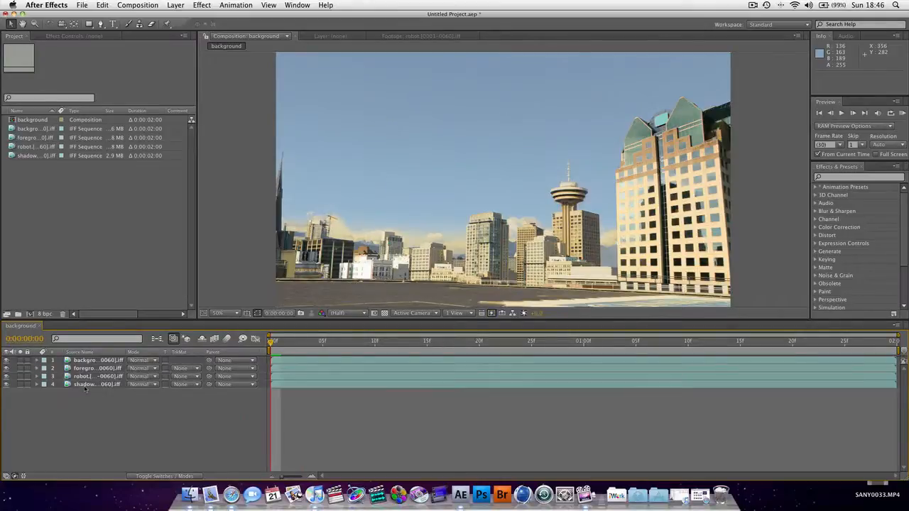
- Move foreground above background and give the layers green, pink and cyan labels
{"action": "left_click", "coordinate": [92, 376]}
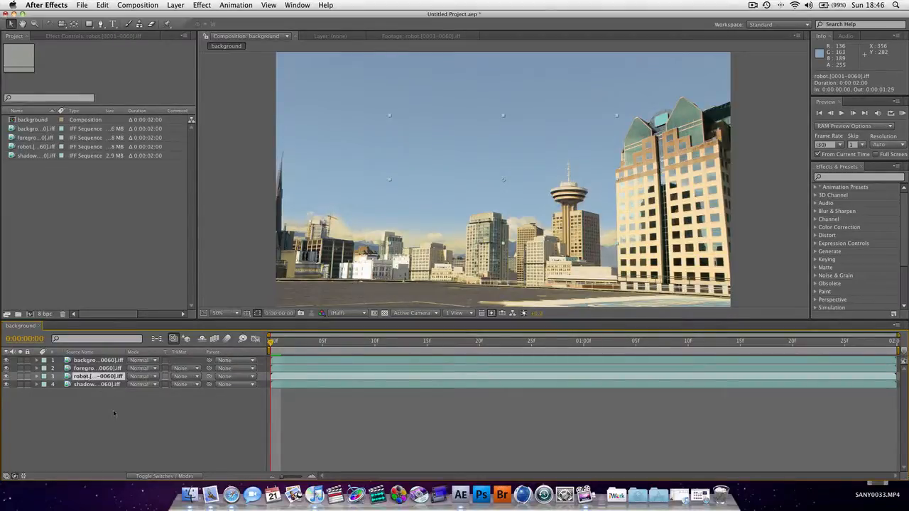
{"action": "left_click", "coordinate": [85, 368]}
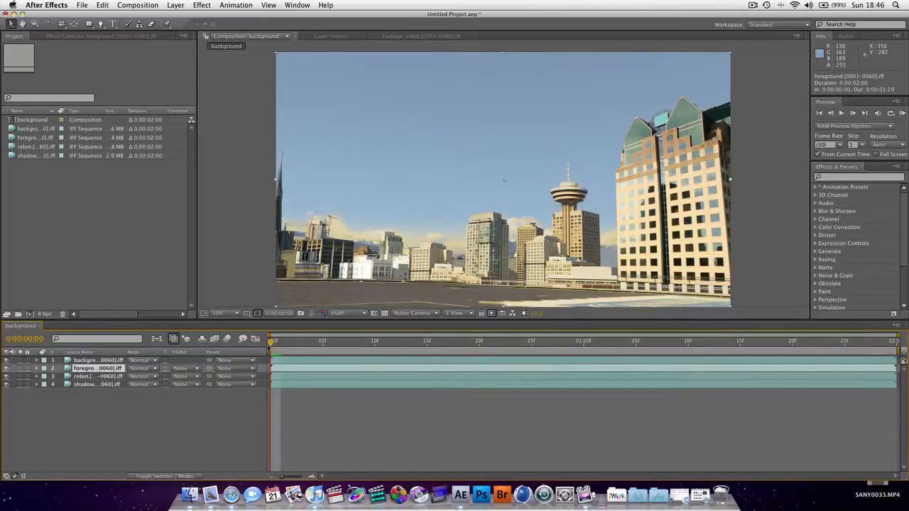
{"action": "left_click", "coordinate": [96, 368]}
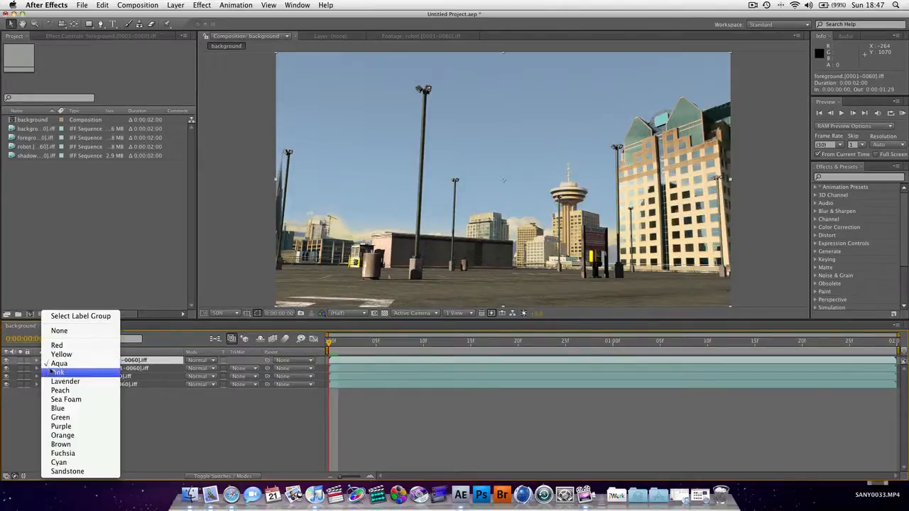
{"action": "mouse_move", "coordinate": [59, 417]}
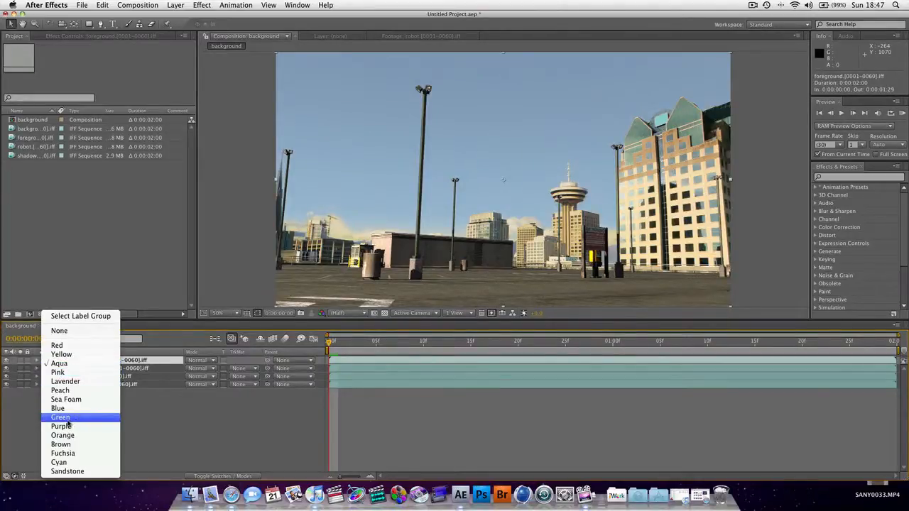
{"action": "left_click", "coordinate": [59, 417]}
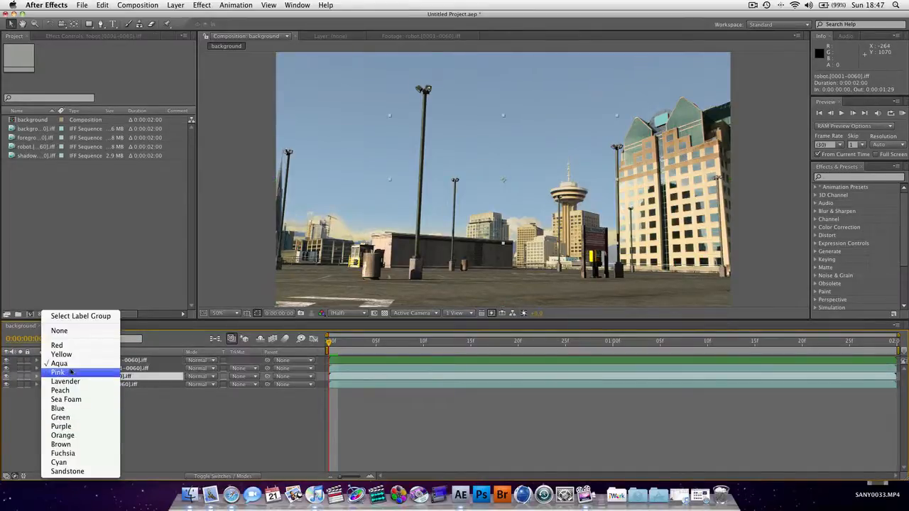
{"action": "left_click", "coordinate": [57, 372]}
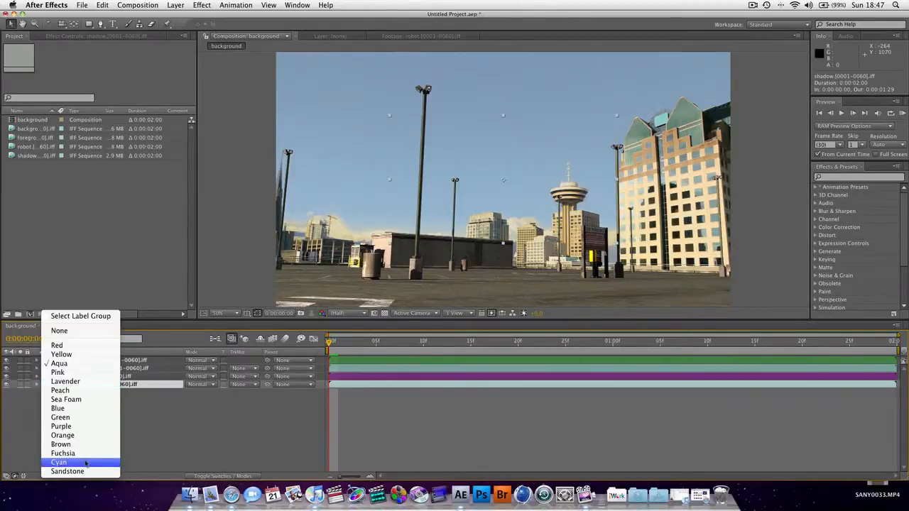
{"action": "left_click", "coordinate": [59, 463]}
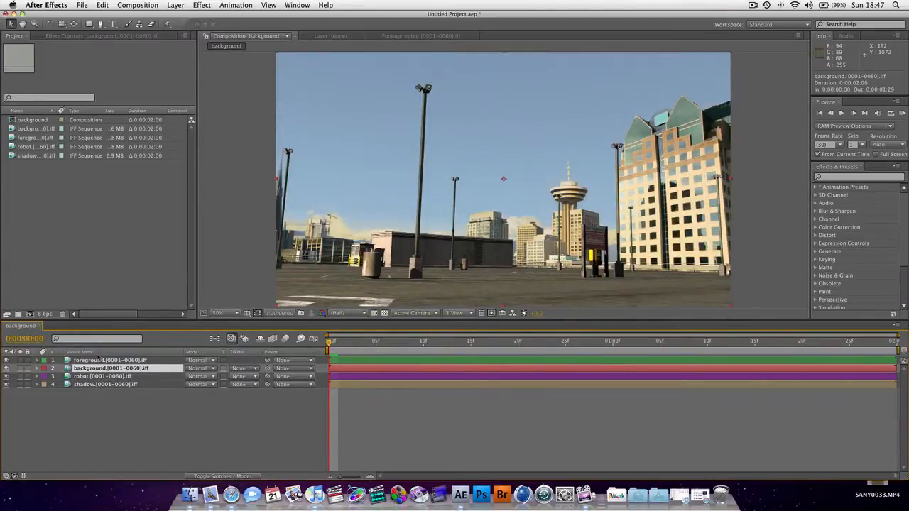
- Drag the robot layer to the top of the layer stack
{"action": "left_click", "coordinate": [103, 375]}
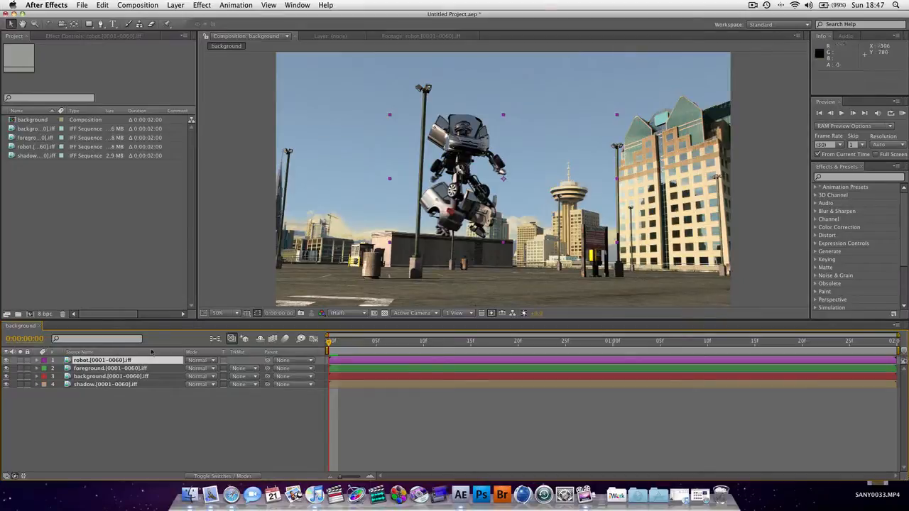
{"action": "left_click", "coordinate": [37, 361]}
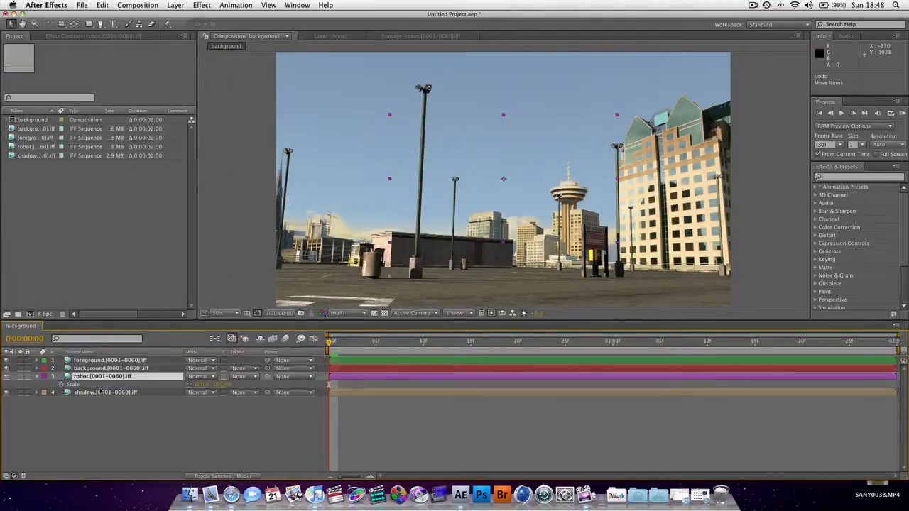
{"action": "left_click_drag", "start_coordinate": [111, 375], "coordinate": [111, 358]}
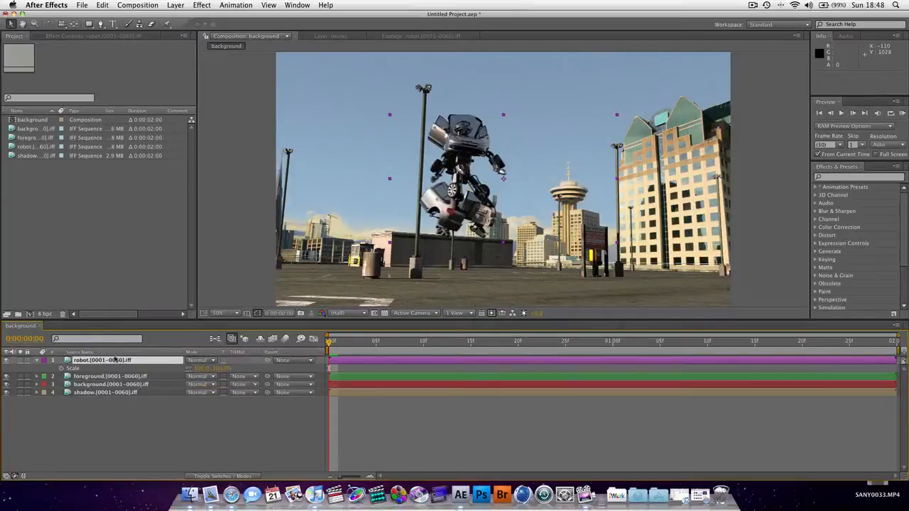
{"action": "mouse_move", "coordinate": [210, 494]}
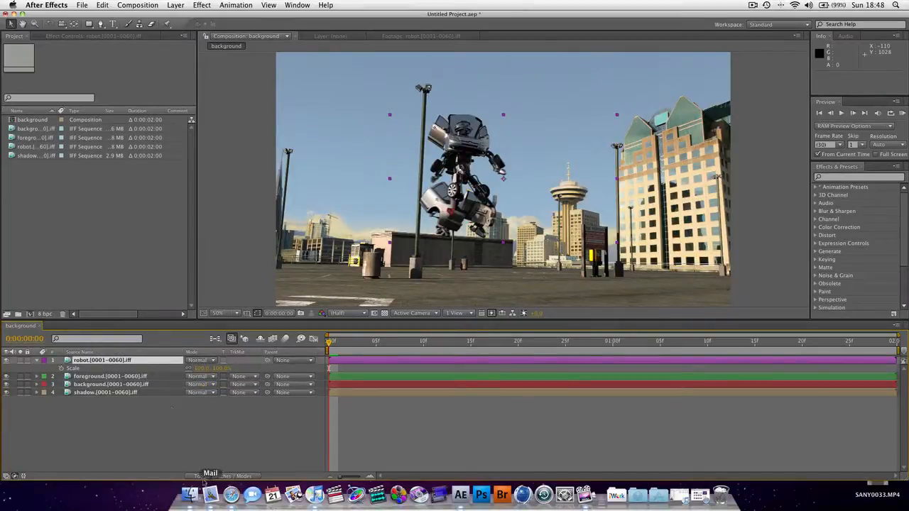
{"action": "mouse_move", "coordinate": [159, 437]}
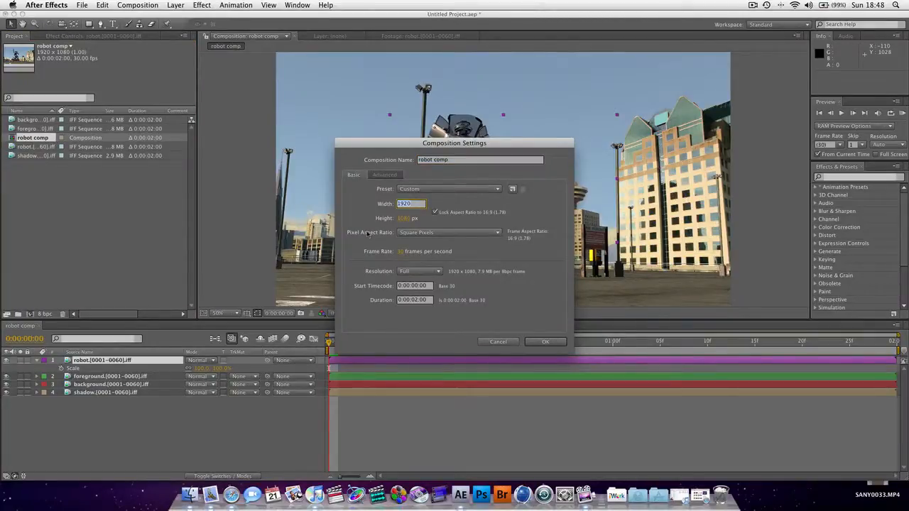
- Set the composition width to 960 with aspect locked, giving 960×540
{"action": "type", "text": "960"}
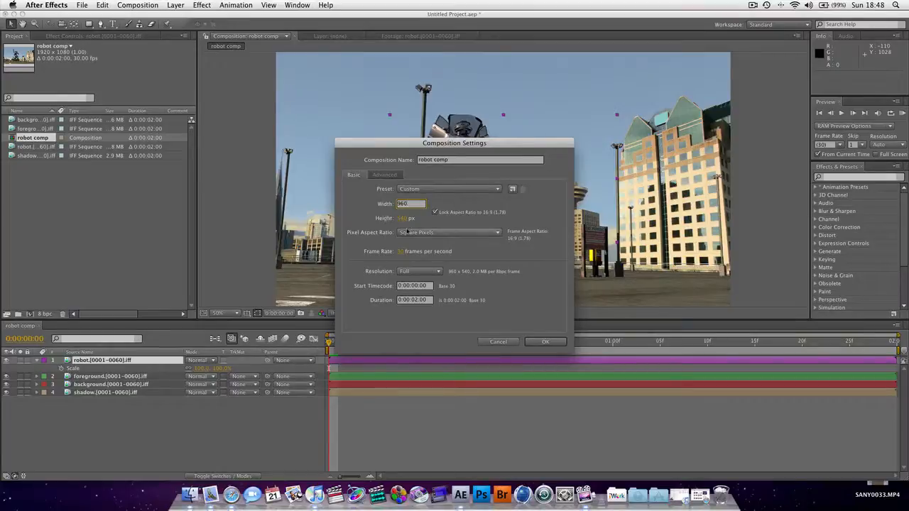
{"action": "triple_click", "coordinate": [409, 204]}
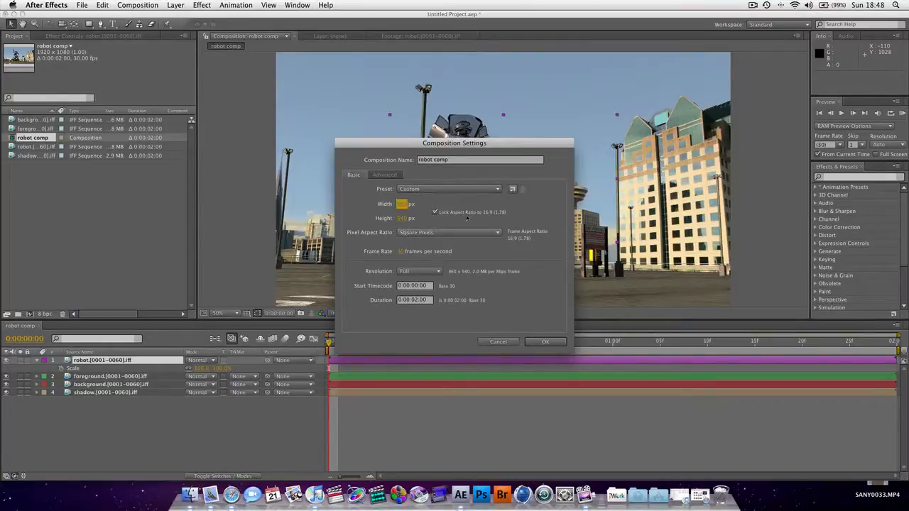
{"action": "left_click", "coordinate": [545, 341]}
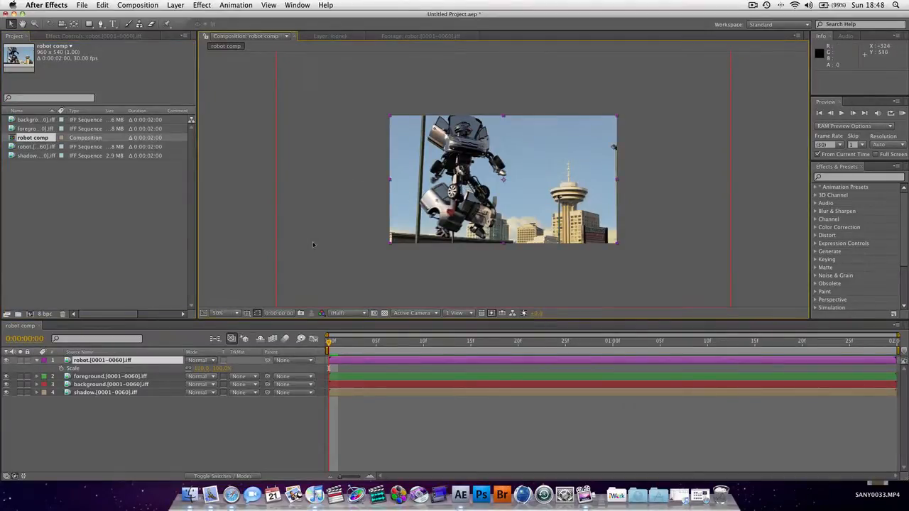
- Scale the background and foreground layers down to fit the 960×540 frame
{"action": "left_click", "coordinate": [111, 384]}
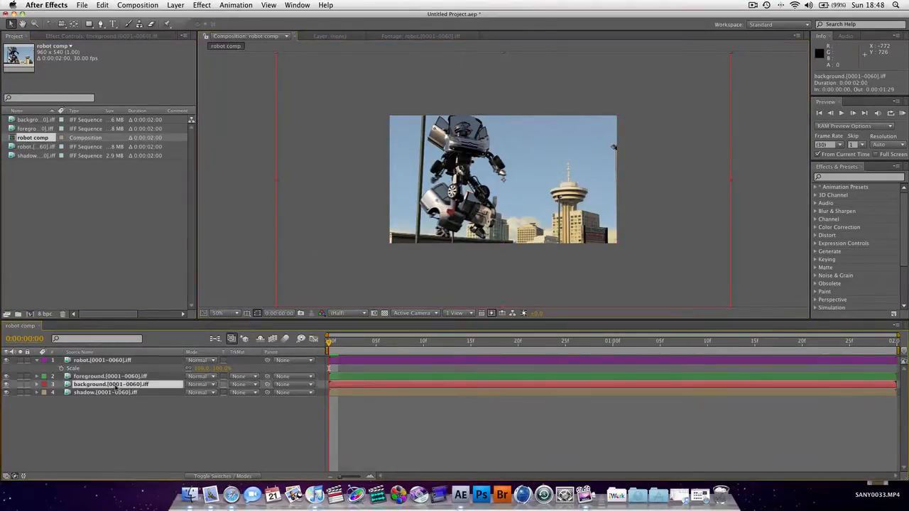
{"action": "left_click", "coordinate": [110, 374]}
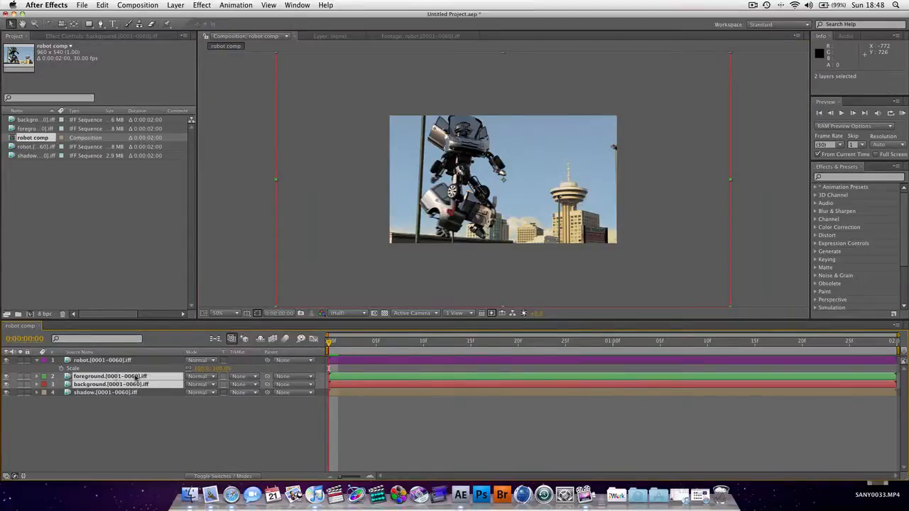
{"action": "left_click", "coordinate": [28, 392]}
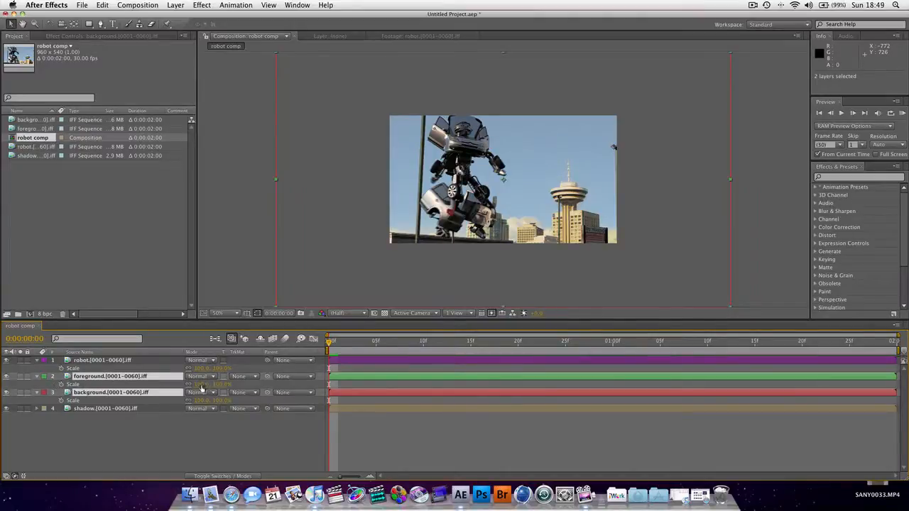
{"action": "double_click", "coordinate": [202, 384]}
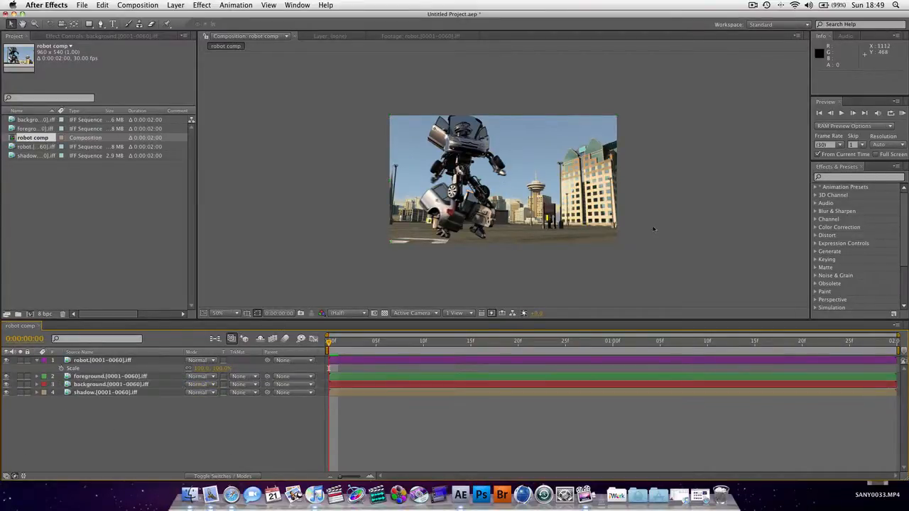
- Scrub ahead in the time ruler to the crouching robot to check the fit
{"action": "left_click", "coordinate": [358, 341]}
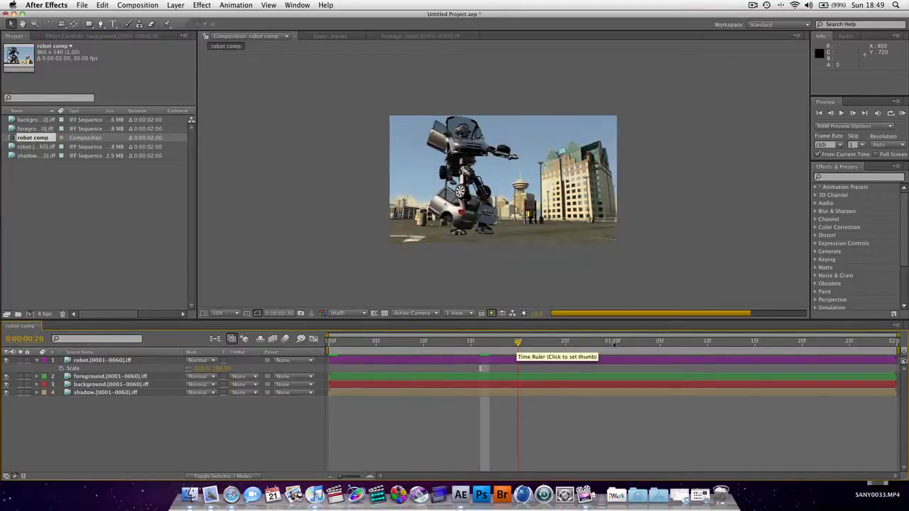
{"action": "left_click", "coordinate": [688, 341]}
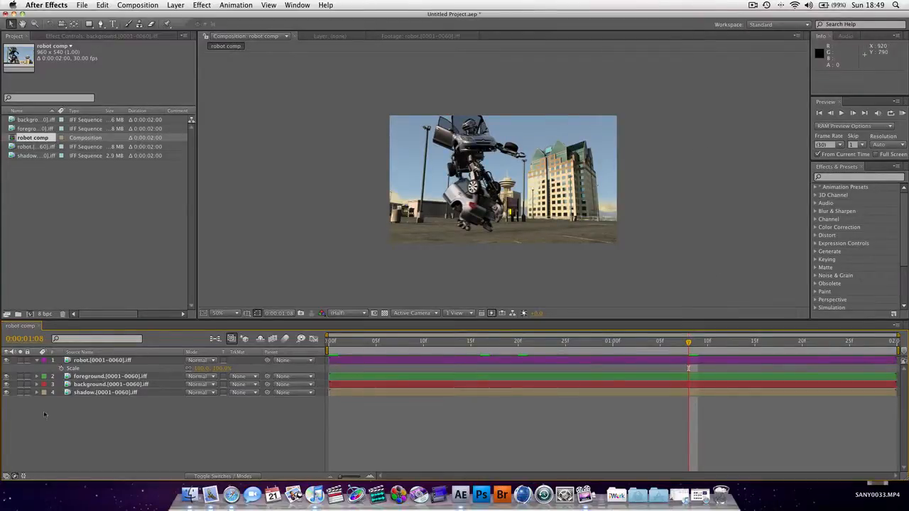
- Move the shadow pass layer directly beneath the robot layer
{"action": "left_click", "coordinate": [105, 392]}
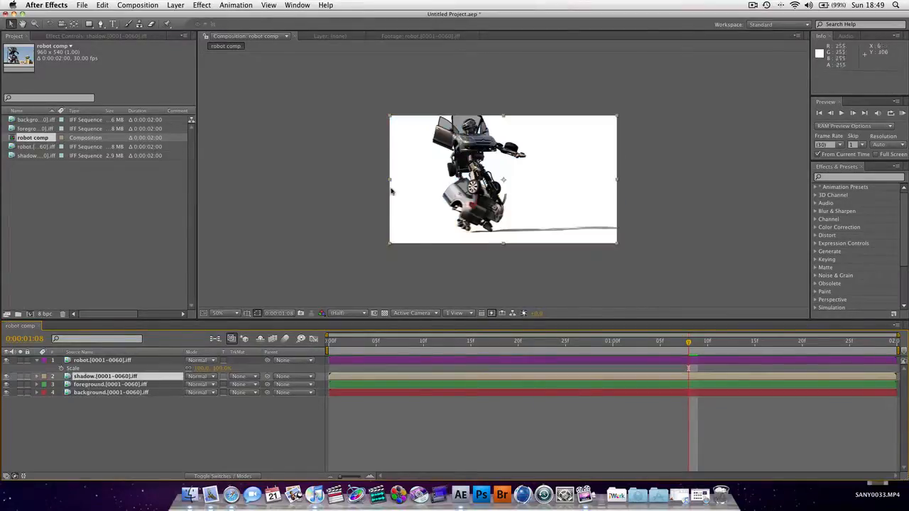
{"action": "mouse_move", "coordinate": [674, 224]}
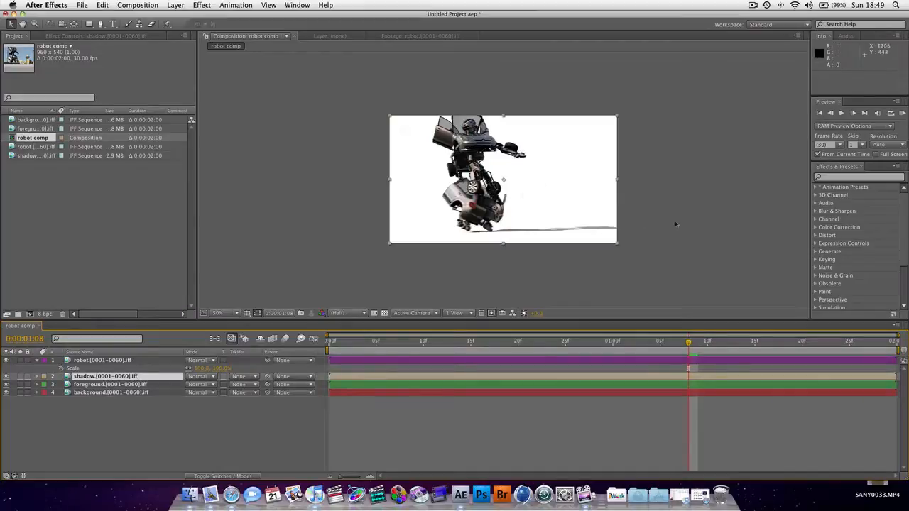
{"action": "mouse_move", "coordinate": [406, 210]}
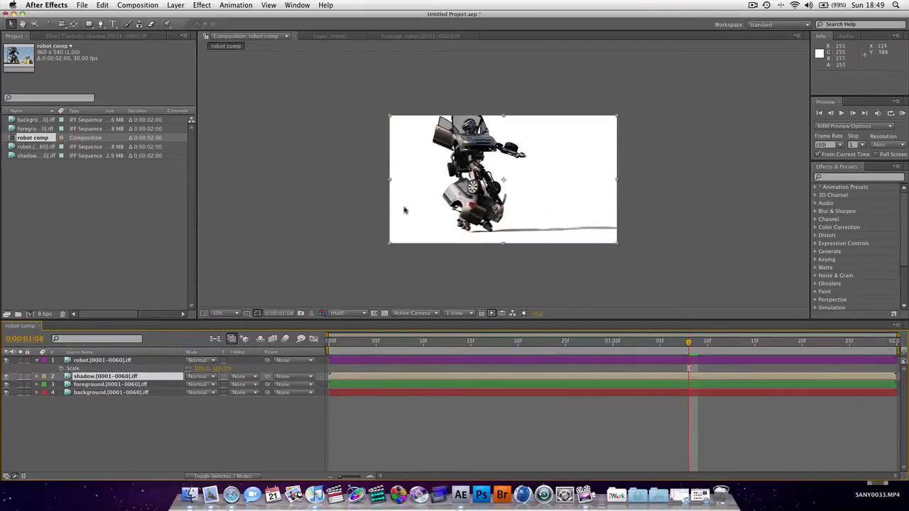
{"action": "mouse_move", "coordinate": [655, 230]}
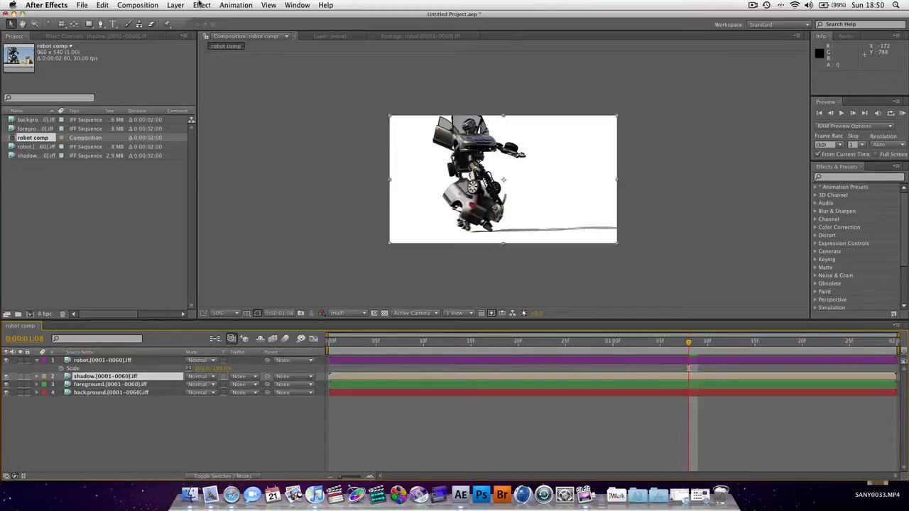
- Create Adjustment Layer 1 via Layer > New and place it beneath the robot
{"action": "left_click", "coordinate": [176, 5]}
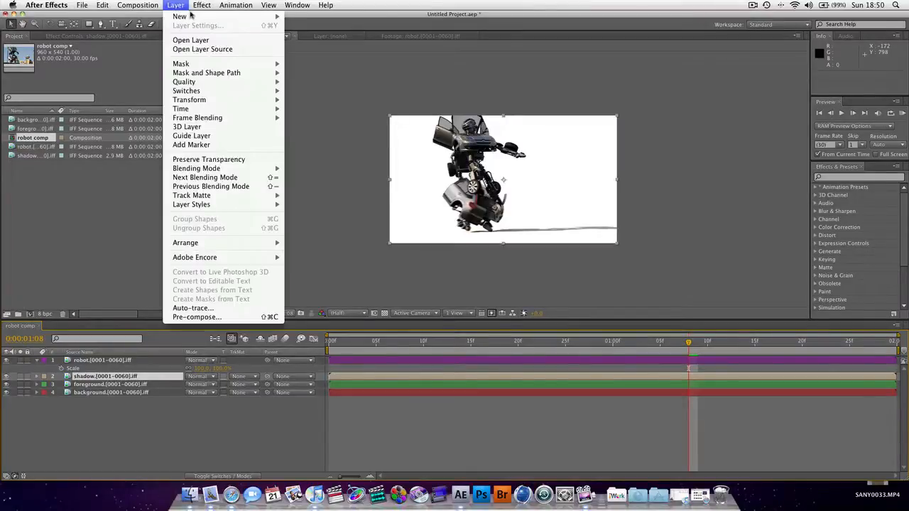
{"action": "left_click", "coordinate": [179, 17]}
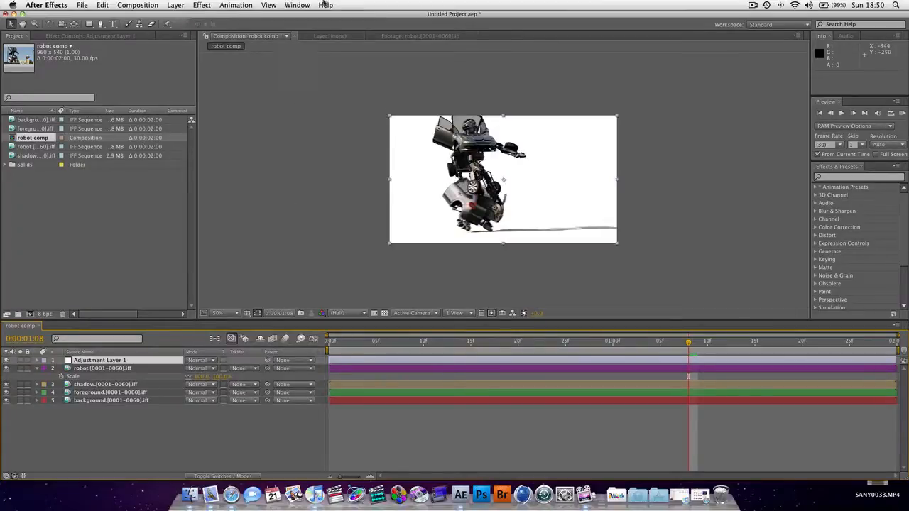
{"action": "mouse_move", "coordinate": [334, 117]}
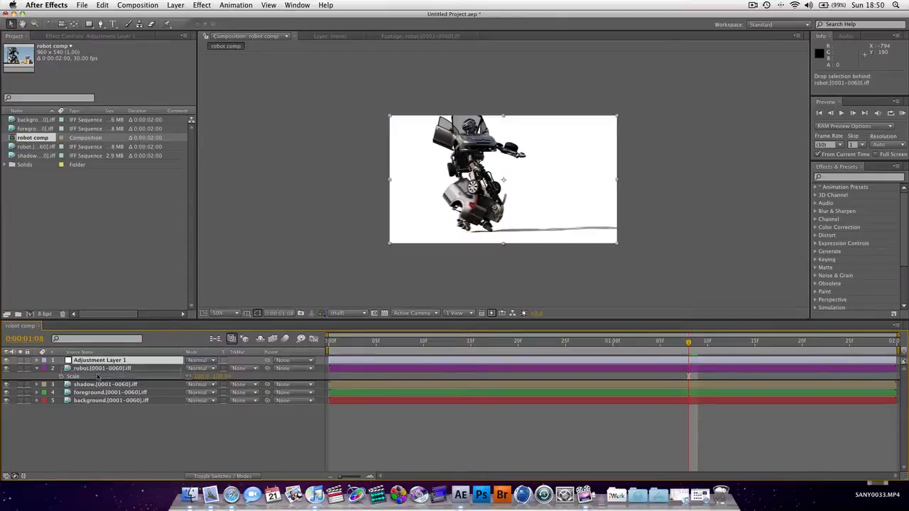
{"action": "left_click_drag", "start_coordinate": [100, 368], "coordinate": [99, 361]}
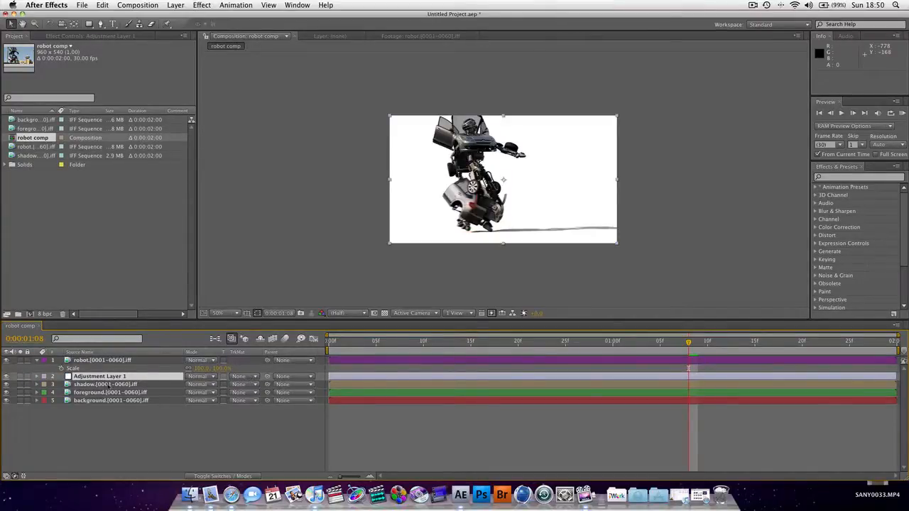
- Apply a Levels colour-correction effect to Adjustment Layer 1
{"action": "left_click", "coordinate": [202, 6]}
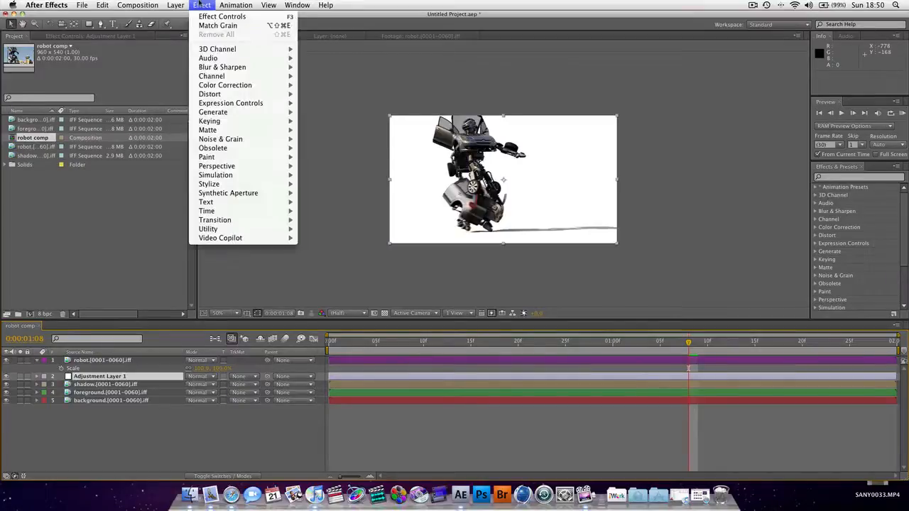
{"action": "mouse_move", "coordinate": [212, 76]}
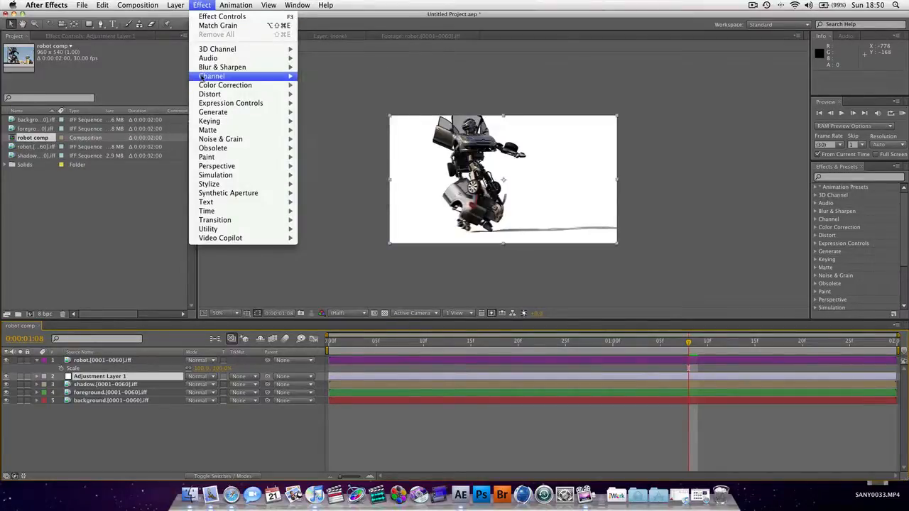
{"action": "mouse_move", "coordinate": [224, 85]}
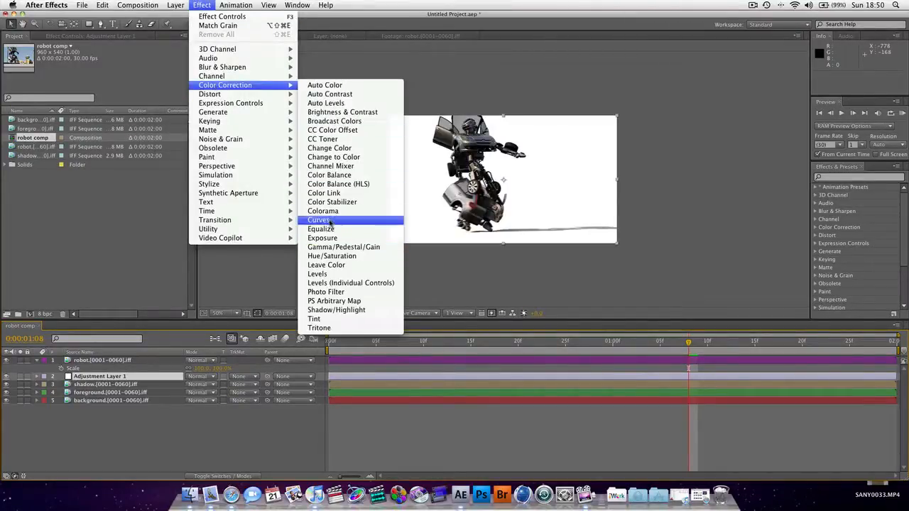
{"action": "left_click", "coordinate": [318, 273]}
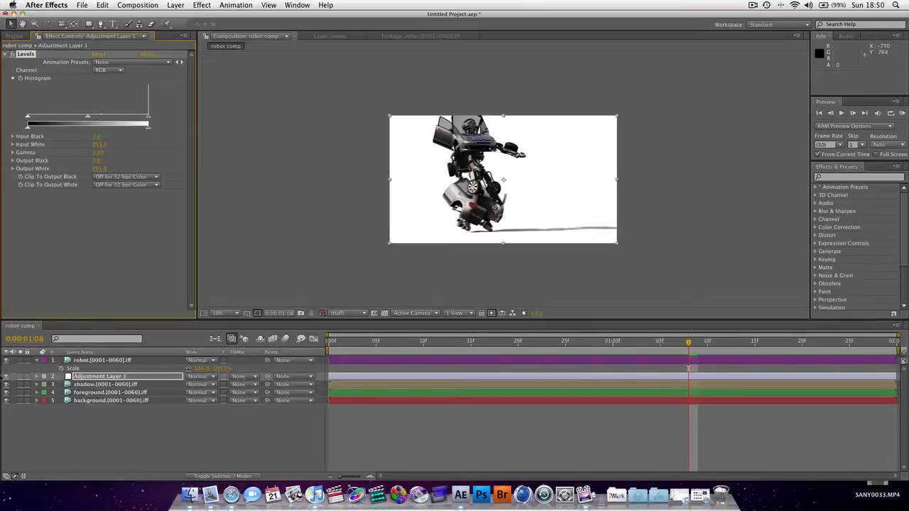
- Move the Levels adjustment layer below the shadow pass and rename it shadow
{"action": "left_click", "coordinate": [105, 383]}
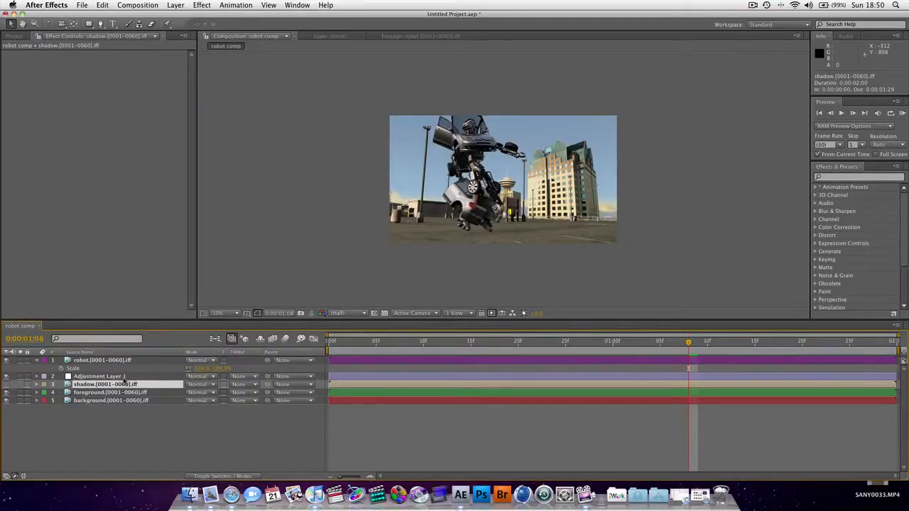
{"action": "left_click", "coordinate": [100, 375]}
{"action": "type", "text": "shadow"}
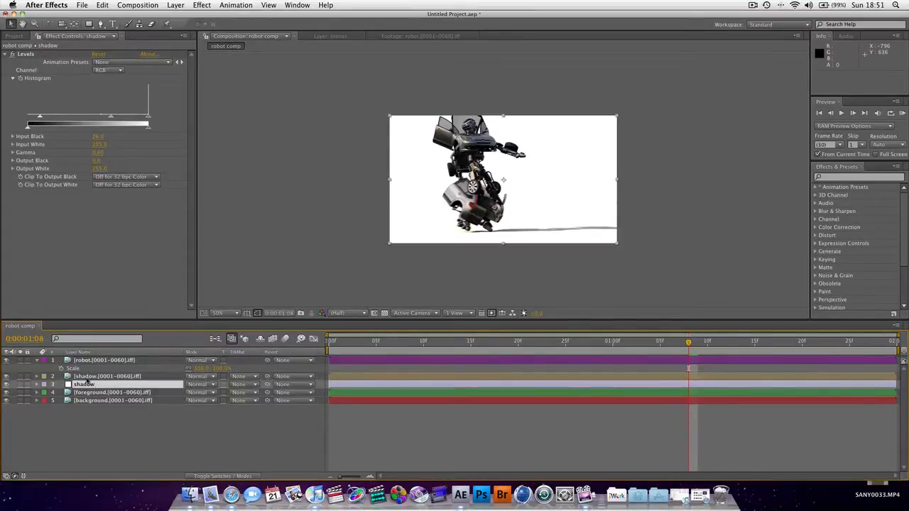
- Set the shadow layer's track matte to Luma Inverted Matte so the robot shows over the city
{"action": "left_click", "coordinate": [244, 377]}
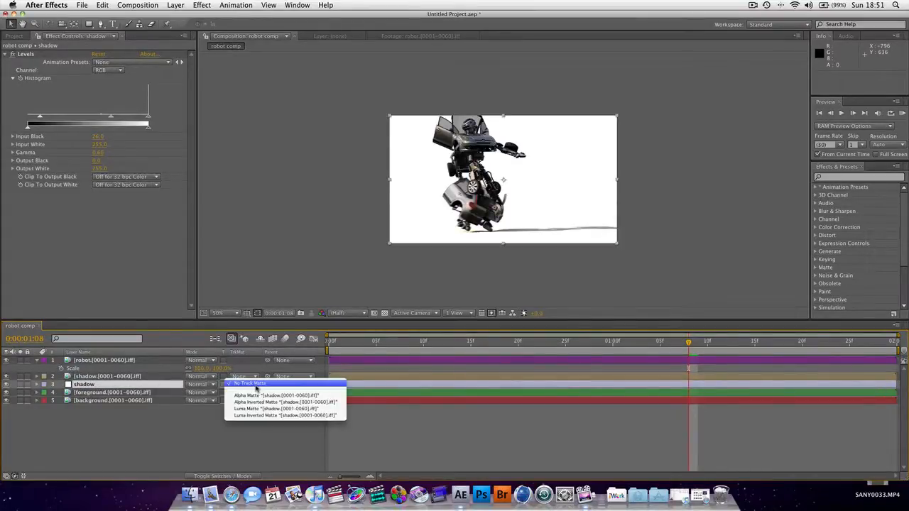
{"action": "mouse_move", "coordinate": [250, 383]}
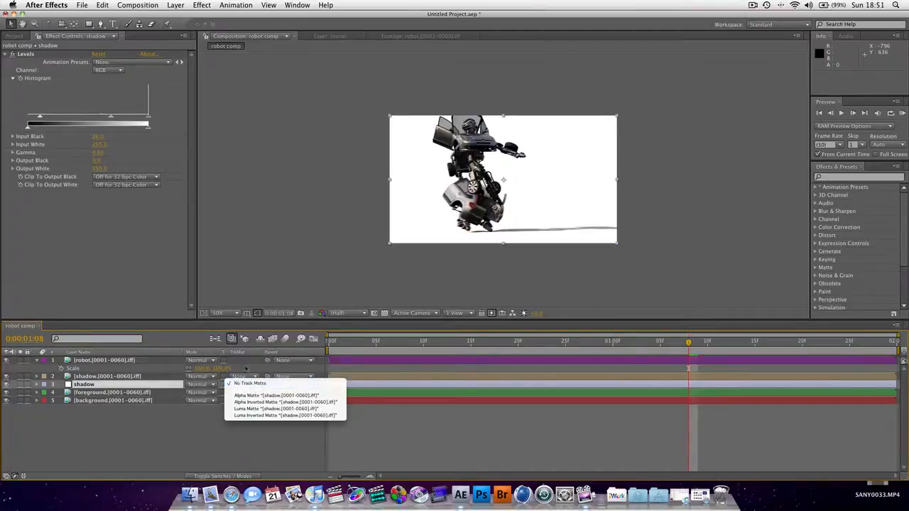
{"action": "mouse_move", "coordinate": [241, 384]}
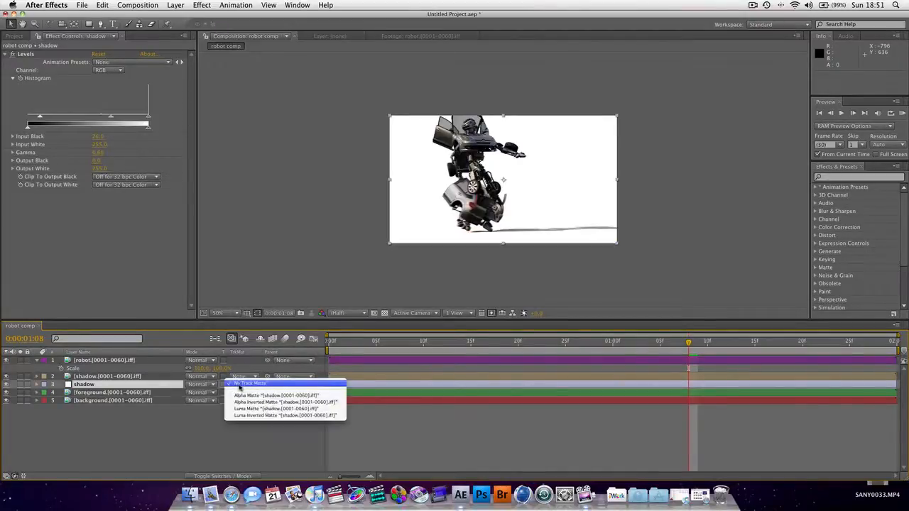
{"action": "left_click", "coordinate": [249, 383]}
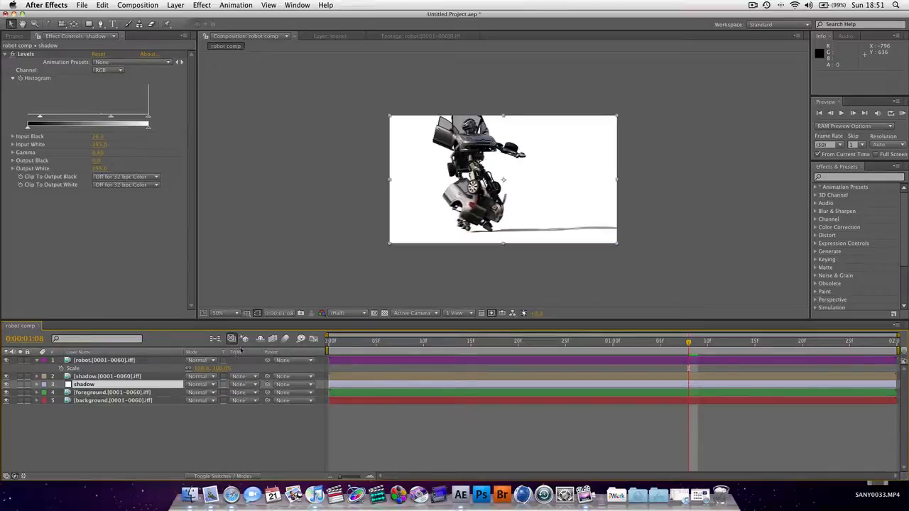
{"action": "left_click", "coordinate": [221, 476]}
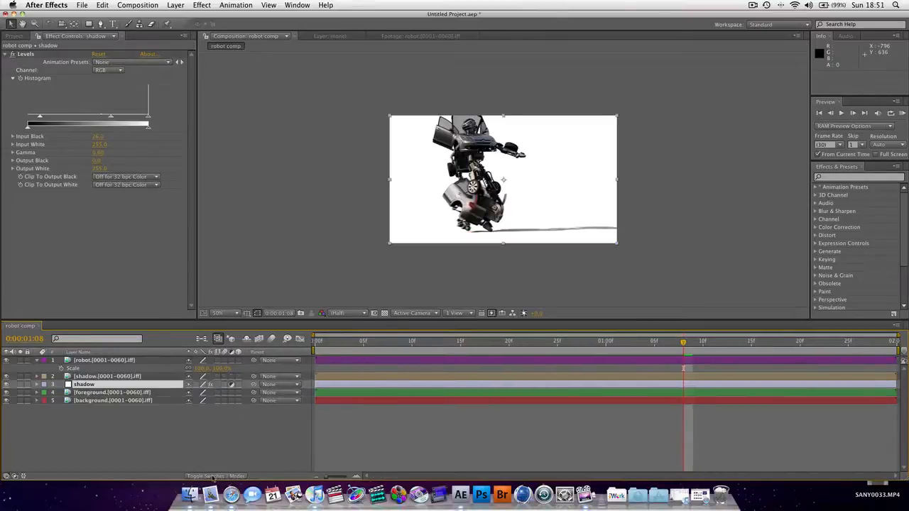
{"action": "left_click", "coordinate": [216, 476]}
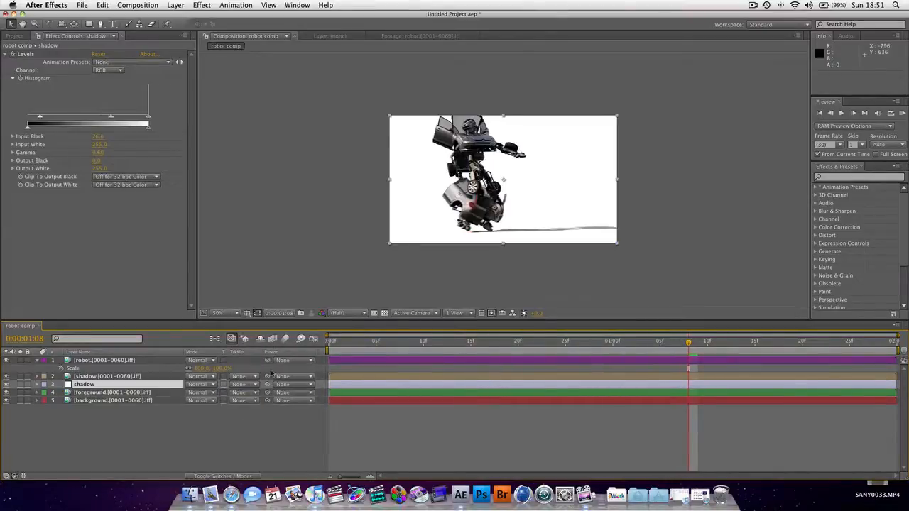
{"action": "left_click", "coordinate": [244, 376]}
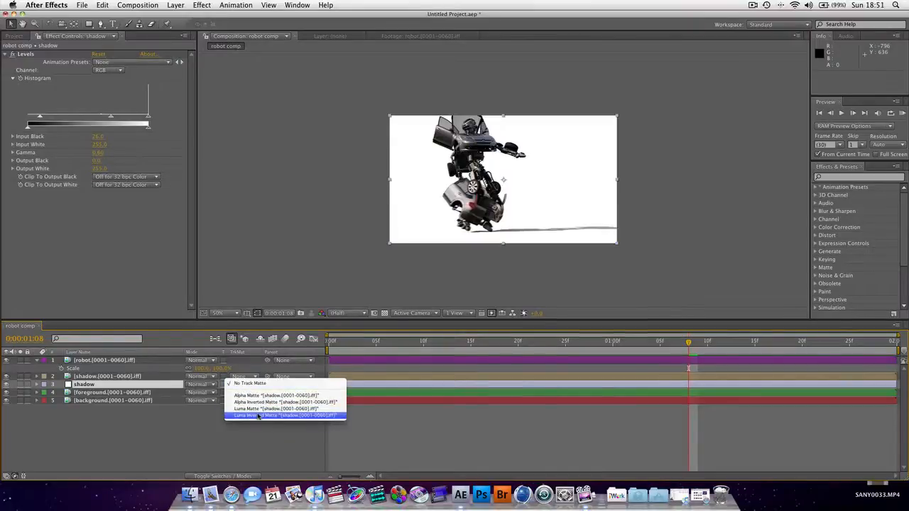
{"action": "left_click", "coordinate": [284, 415]}
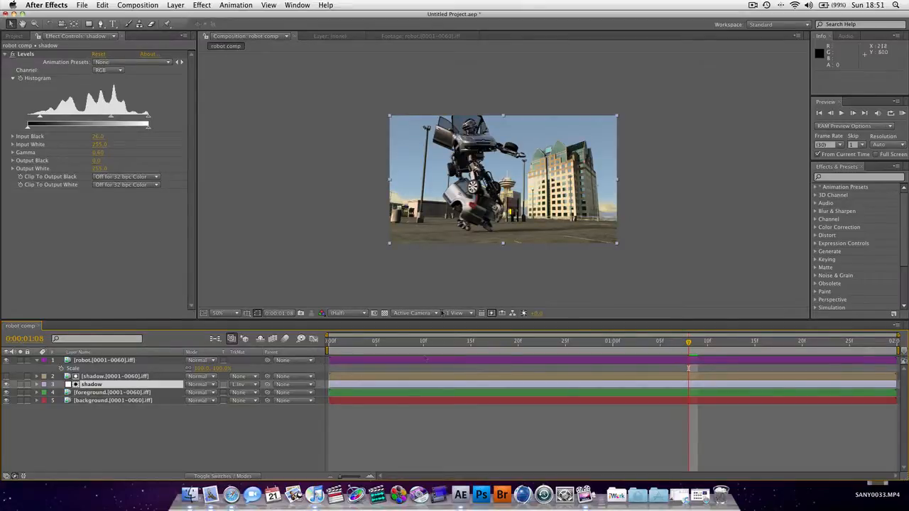
{"action": "left_click", "coordinate": [347, 341]}
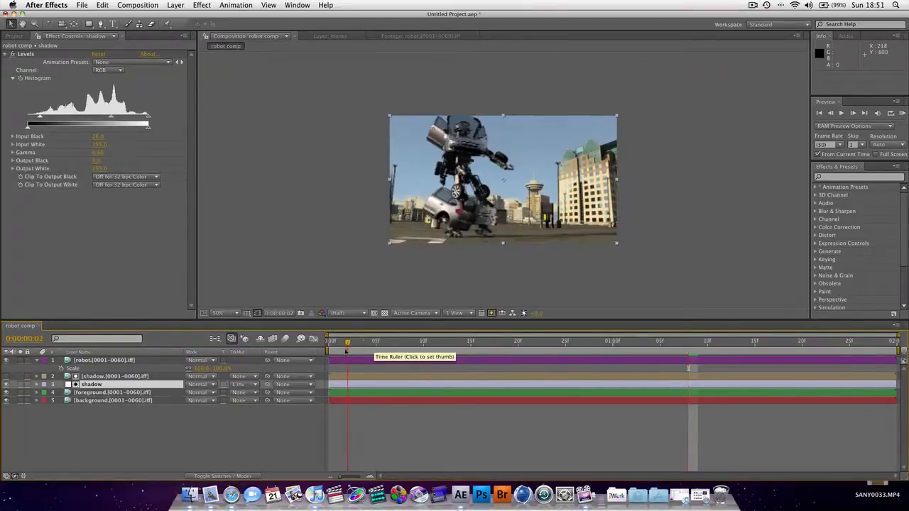
{"action": "left_click", "coordinate": [630, 341]}
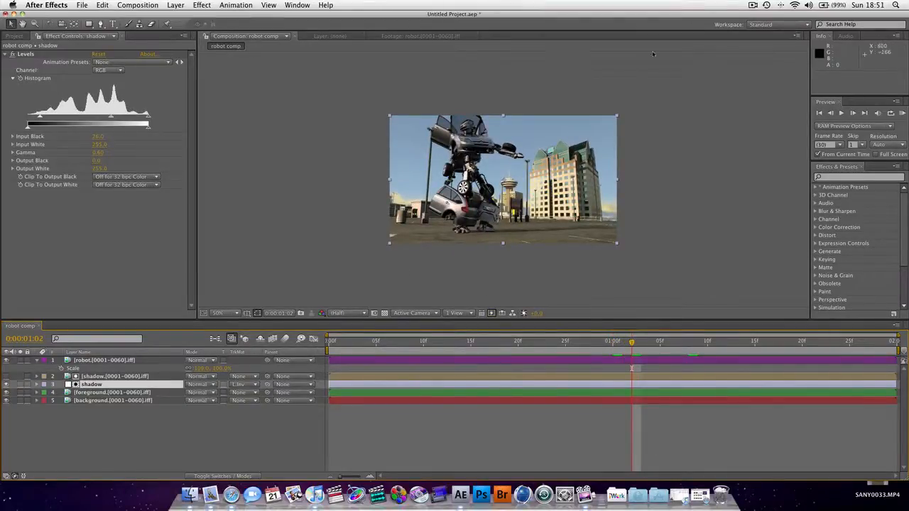
{"action": "left_click", "coordinate": [752, 6]}
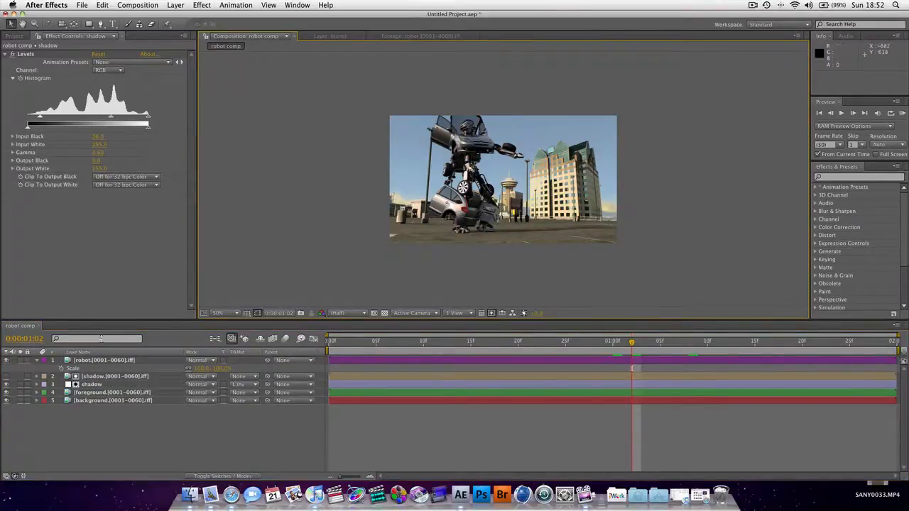
{"action": "left_click", "coordinate": [102, 361]}
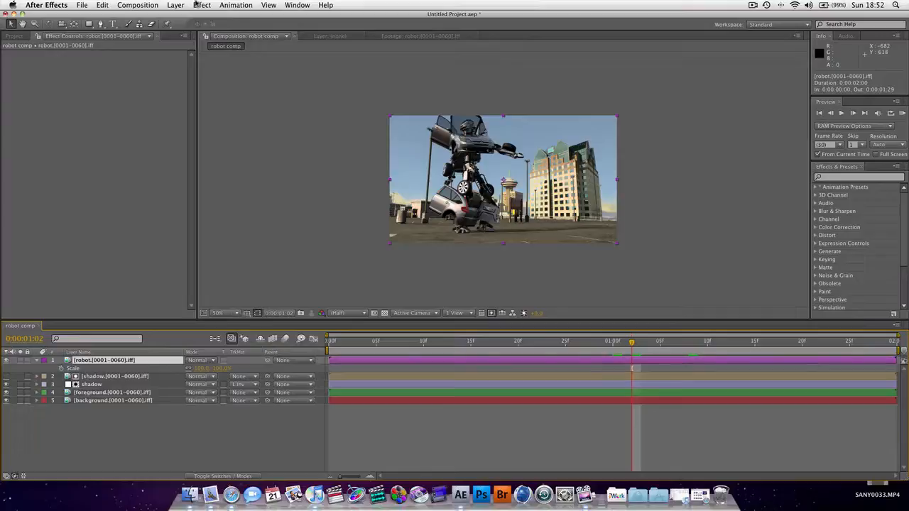
- Add a Levels effect to the robot layer and adjust its red and blue channels
{"action": "left_click", "coordinate": [201, 6]}
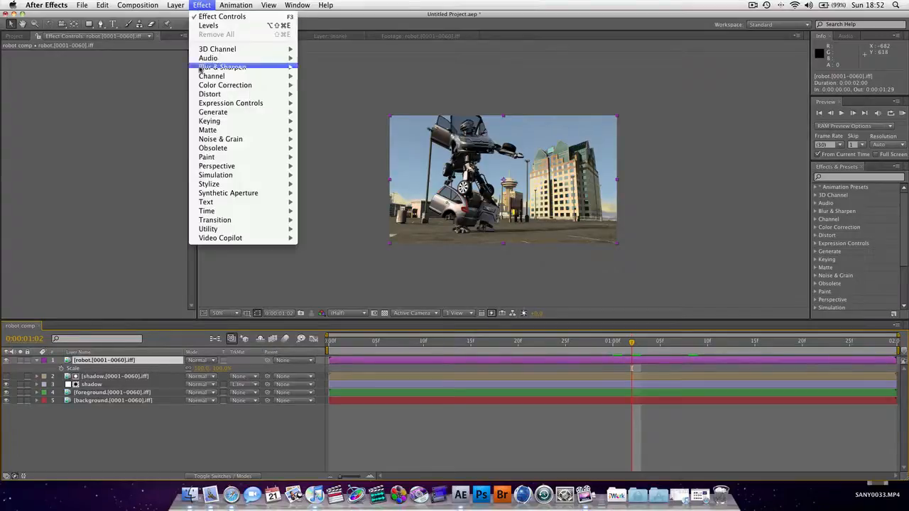
{"action": "mouse_move", "coordinate": [224, 85]}
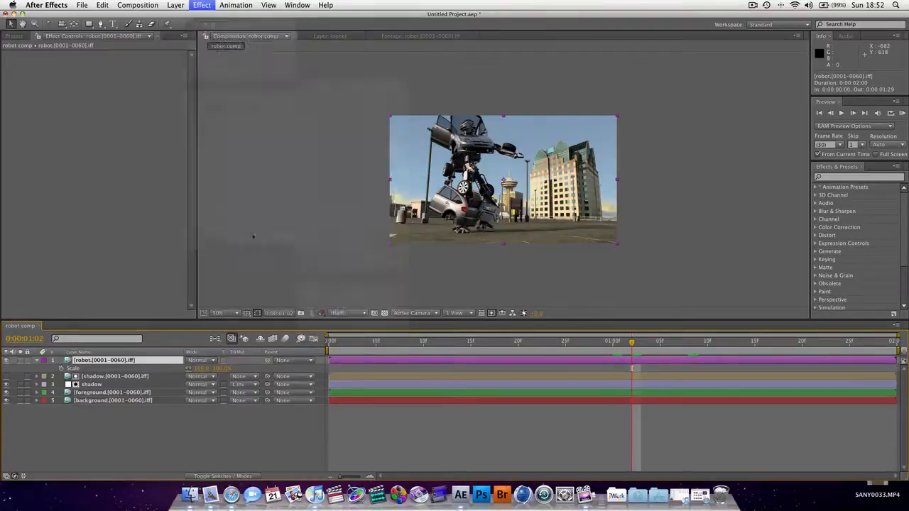
{"action": "left_click", "coordinate": [108, 62]}
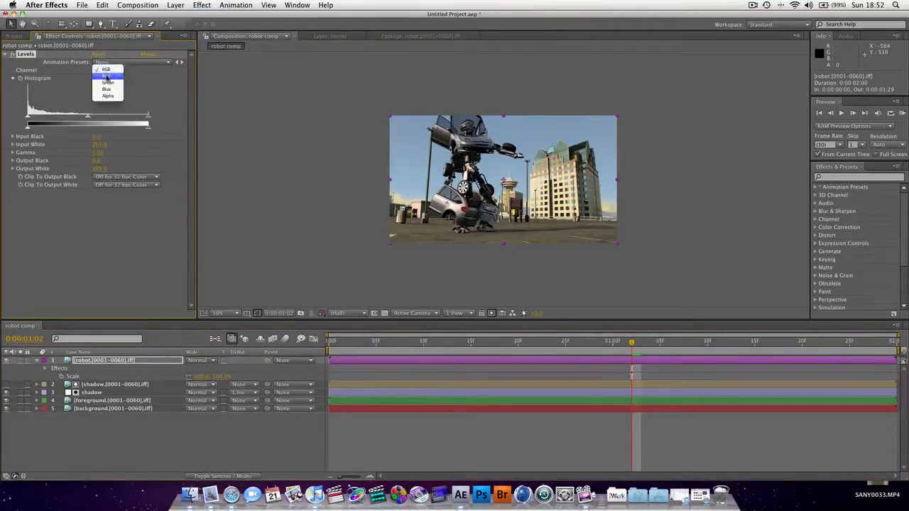
{"action": "left_click", "coordinate": [105, 75]}
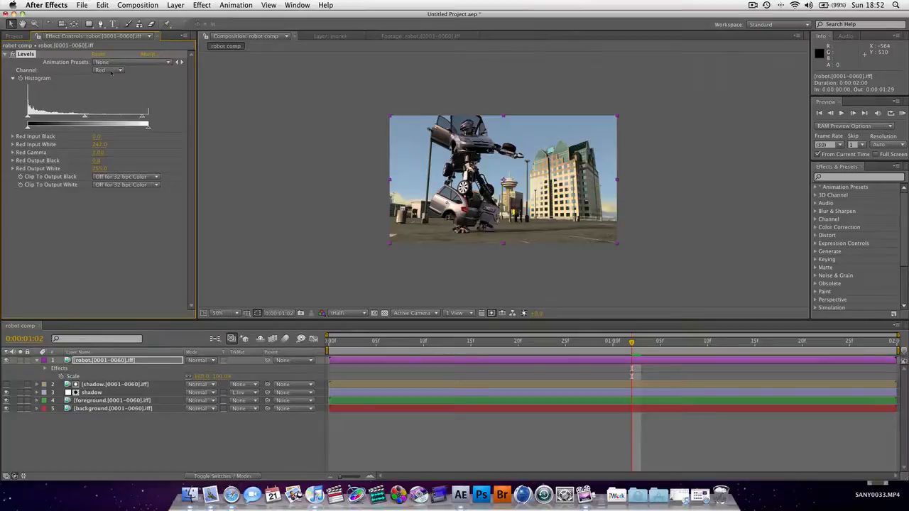
{"action": "left_click", "coordinate": [107, 70]}
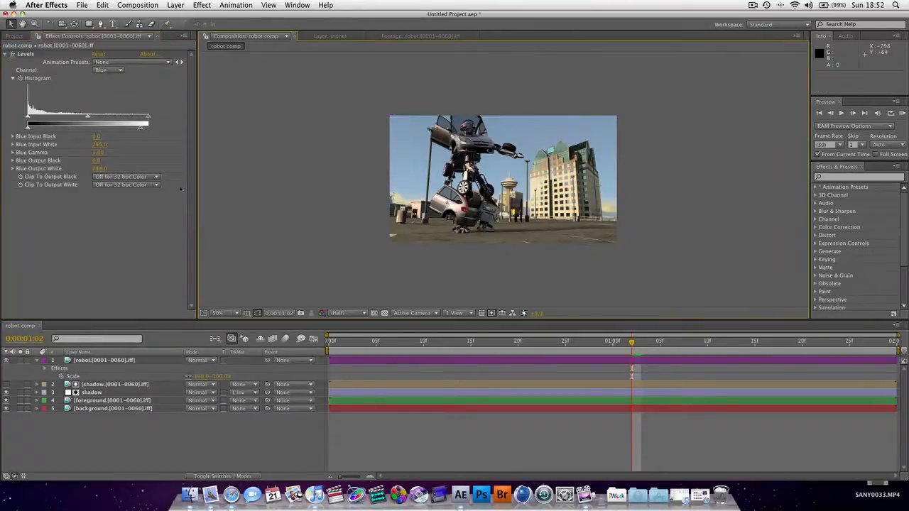
{"action": "left_click", "coordinate": [102, 361]}
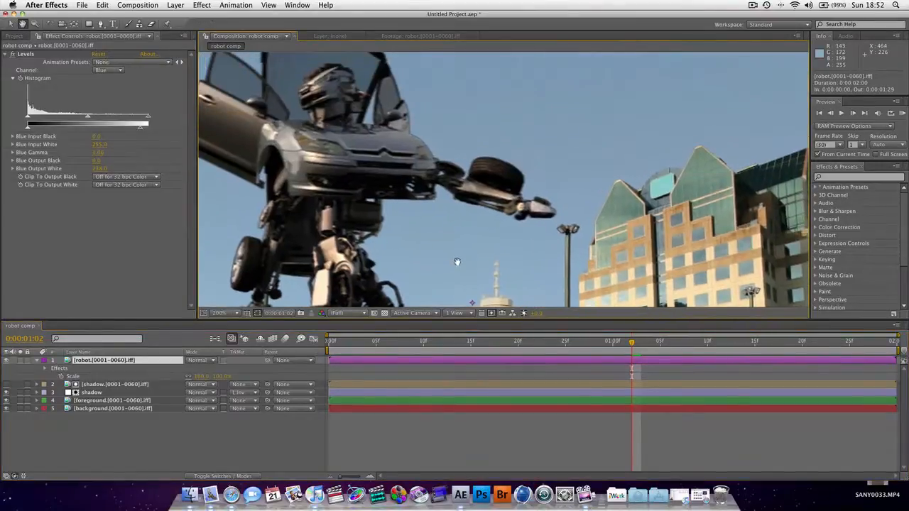
{"action": "mouse_move", "coordinate": [352, 151]}
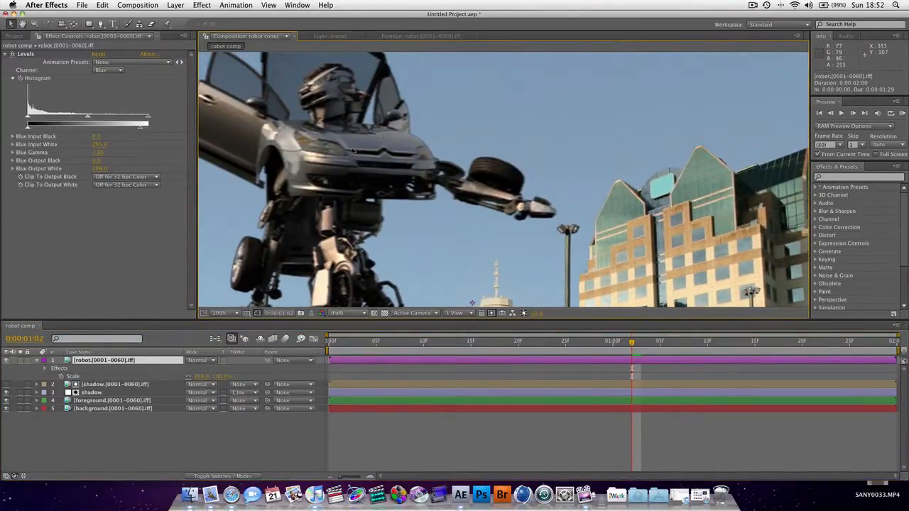
- Add a Match Grain effect to the robot layer
{"action": "left_click", "coordinate": [220, 313]}
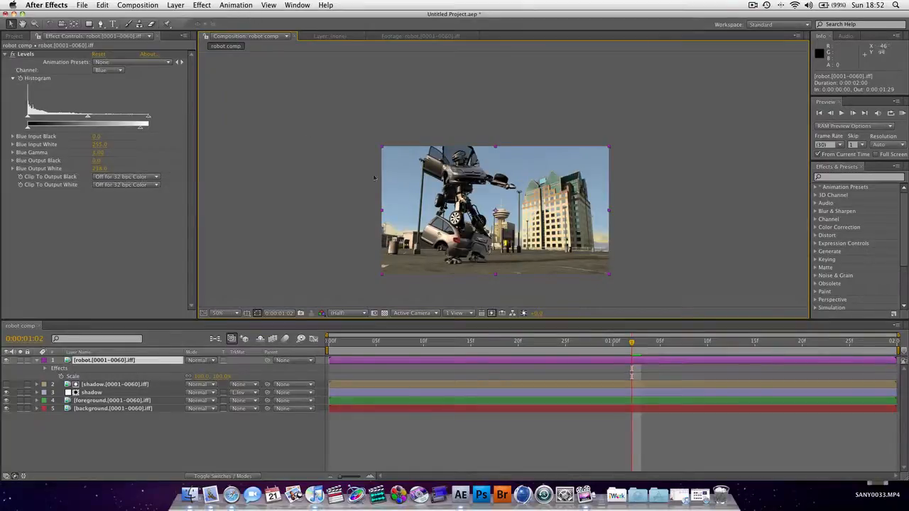
{"action": "left_click", "coordinate": [201, 6]}
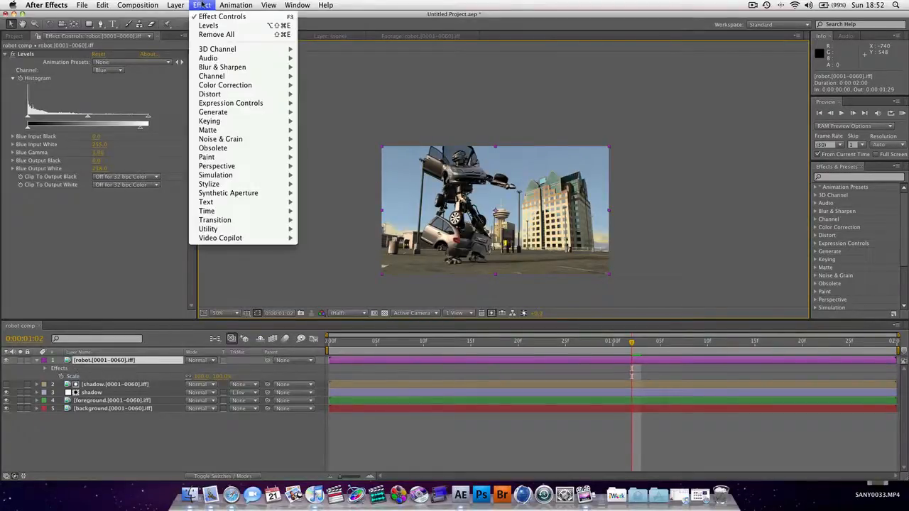
{"action": "mouse_move", "coordinate": [220, 139]}
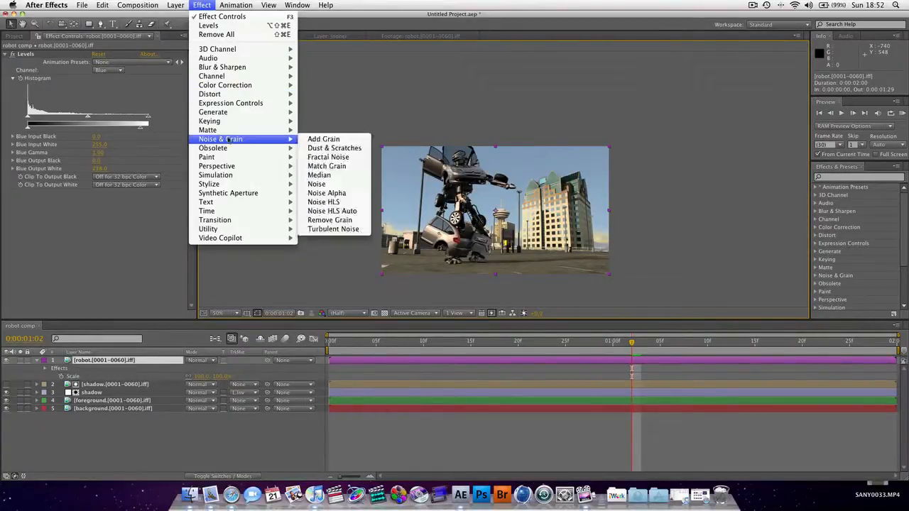
{"action": "mouse_move", "coordinate": [327, 166]}
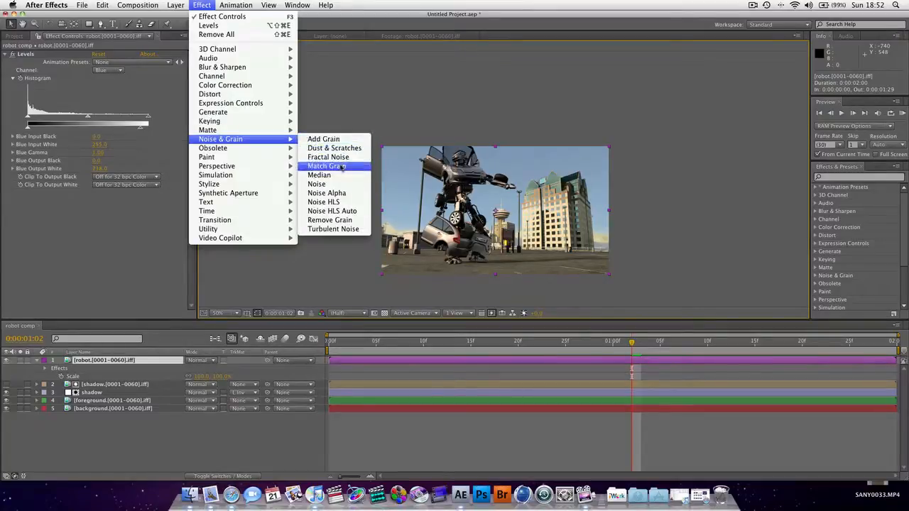
{"action": "left_click", "coordinate": [327, 165]}
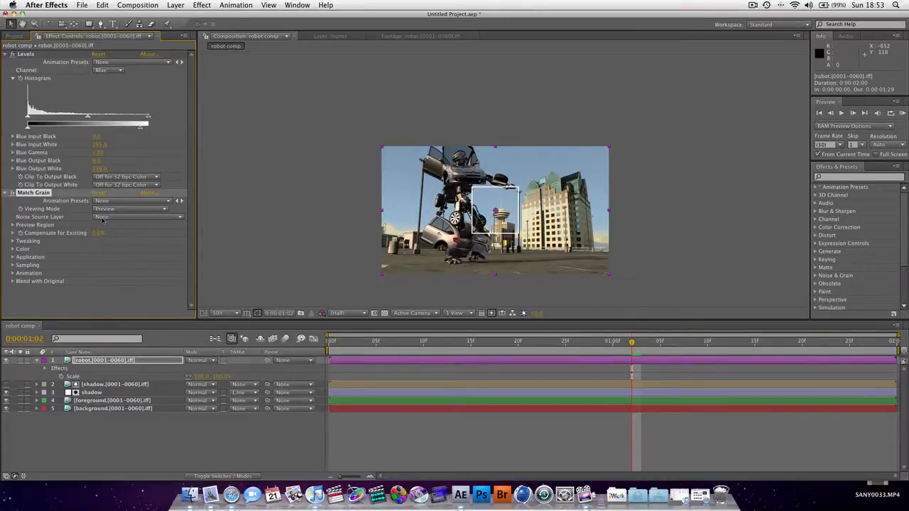
- Set Noise Source Layer to background and Viewing Mode to Final Output, then inspect the grain
{"action": "left_click", "coordinate": [139, 216]}
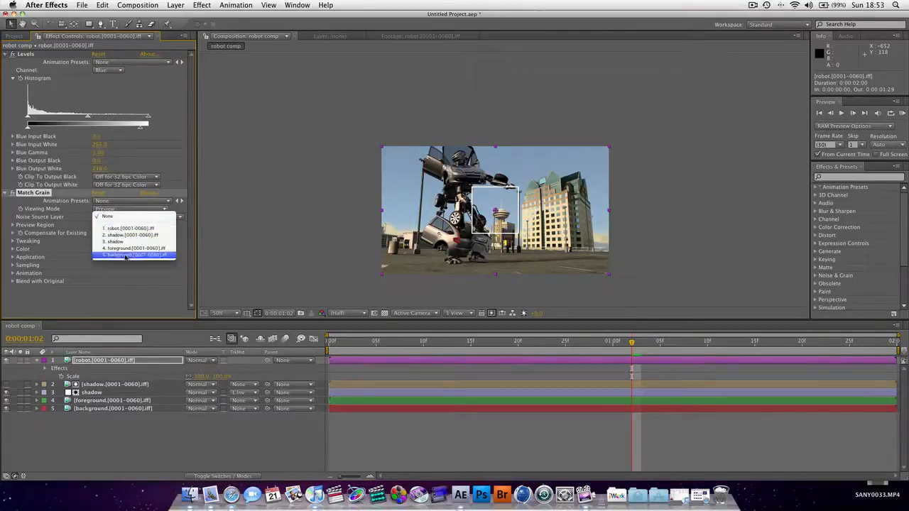
{"action": "left_click", "coordinate": [135, 254]}
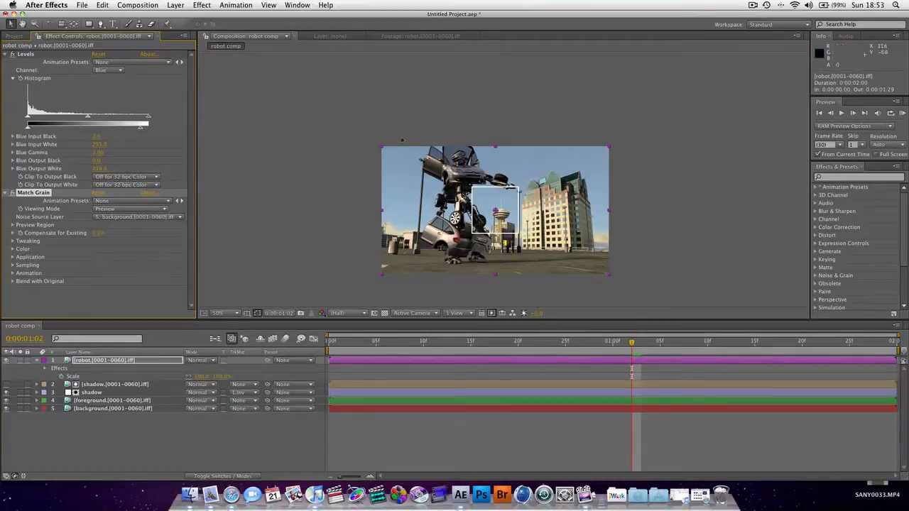
{"action": "left_click", "coordinate": [131, 207]}
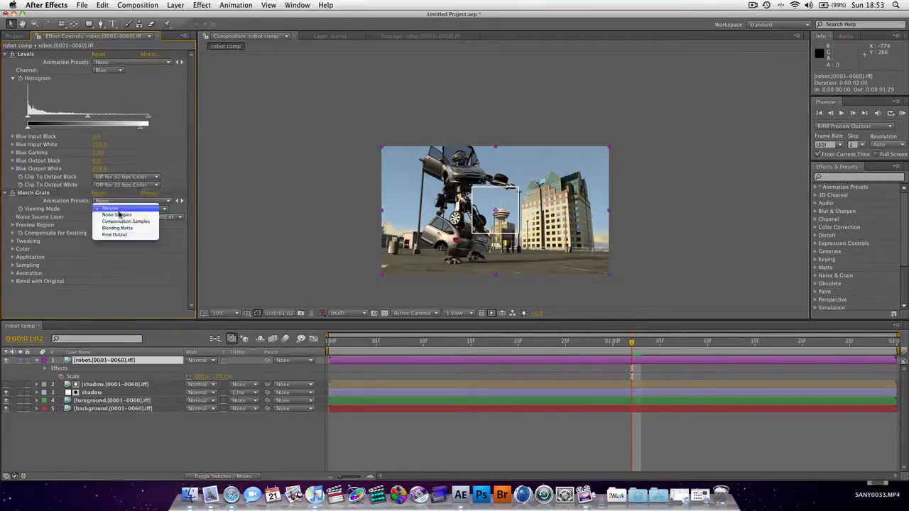
{"action": "left_click", "coordinate": [113, 234]}
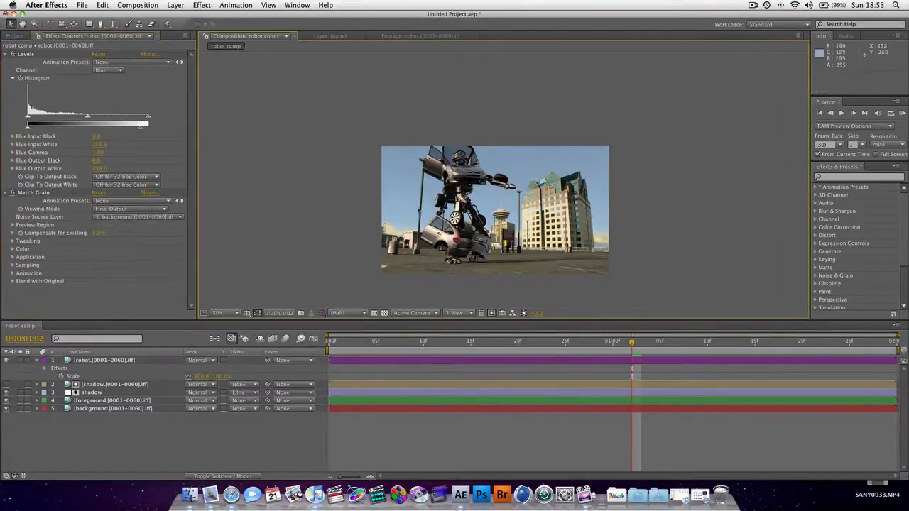
{"action": "left_click", "coordinate": [218, 314]}
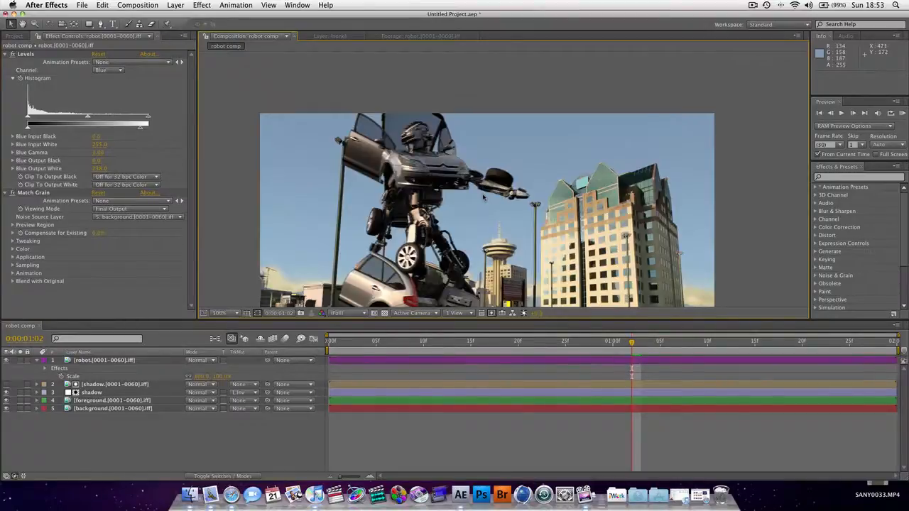